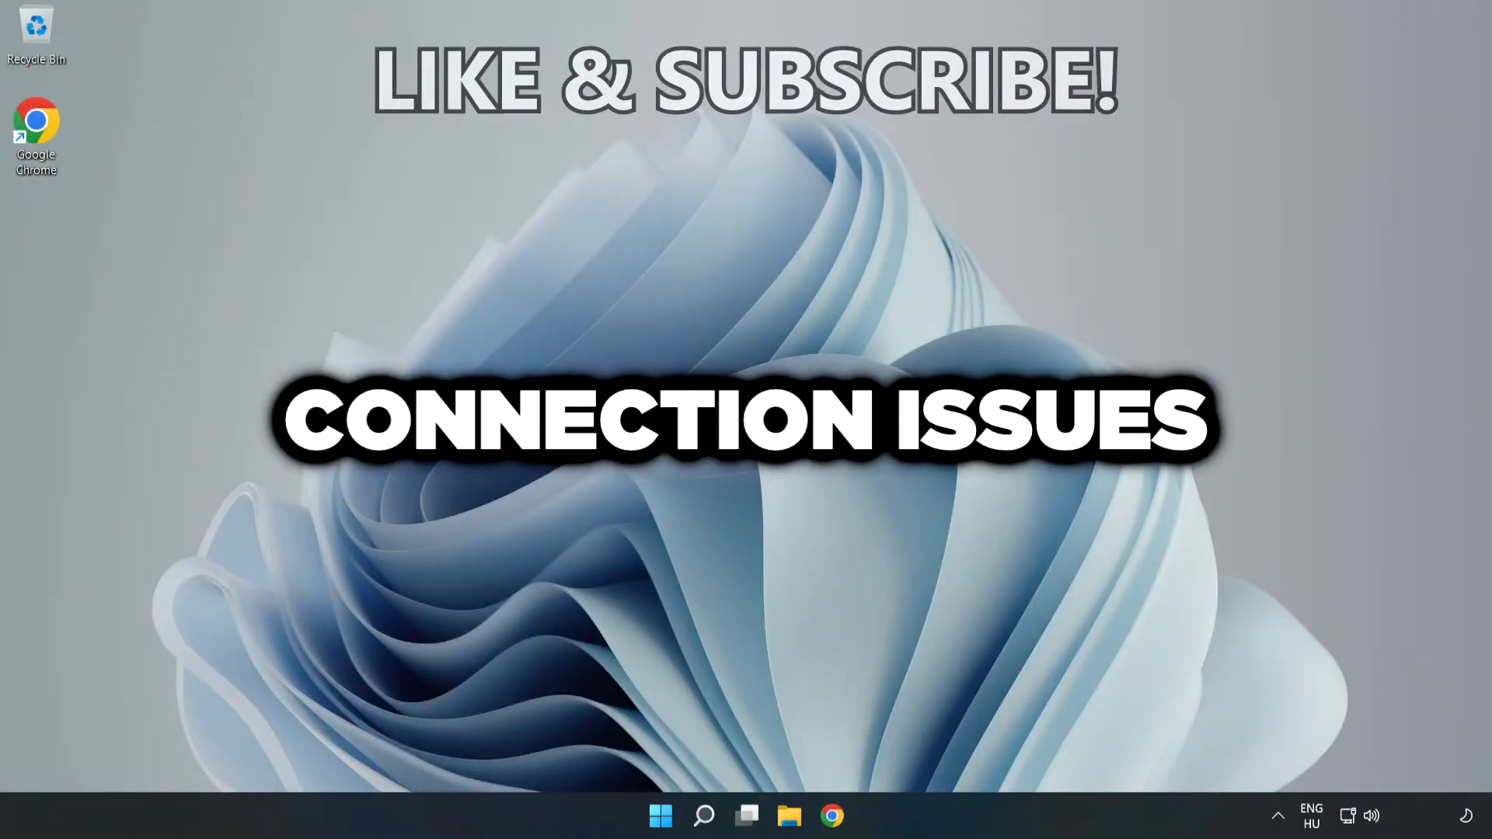
# Search for 'cmd' and launch Command Prompt as administrator, confirming the UAC prompt.
pyautogui.click(702, 834)
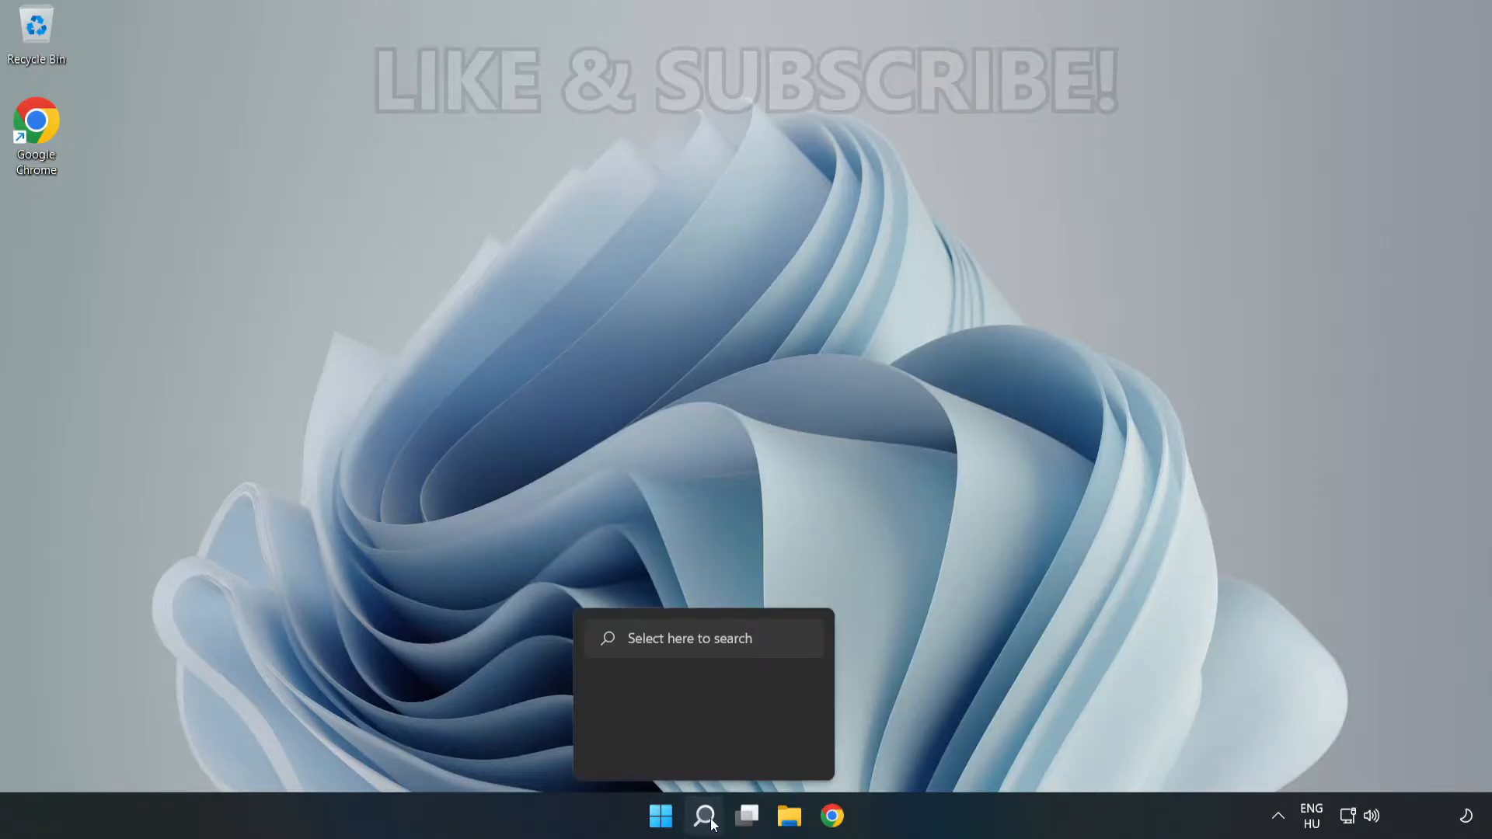
pyautogui.click(703, 815)
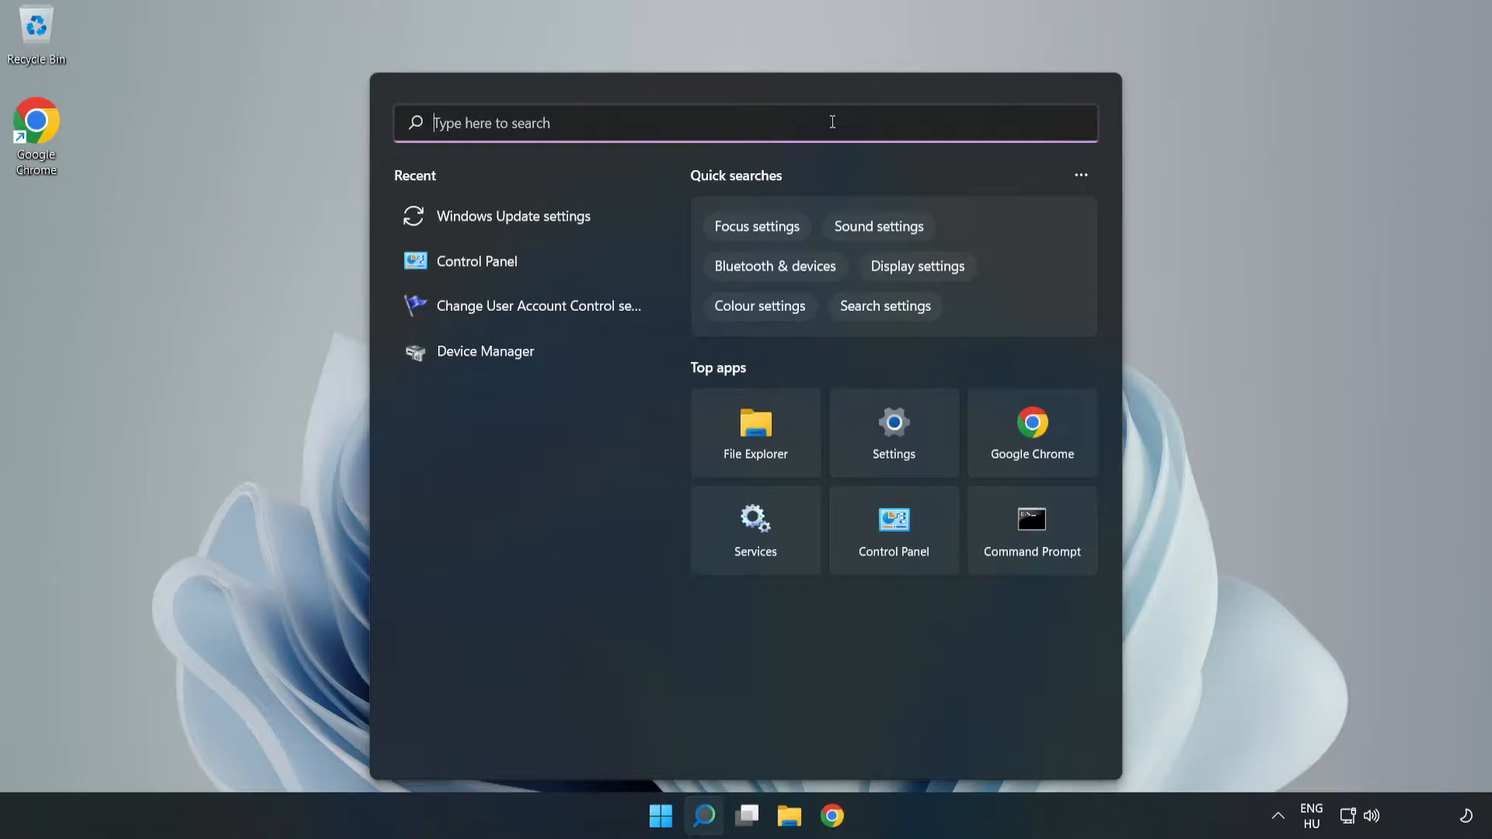
pyautogui.write('cmd')
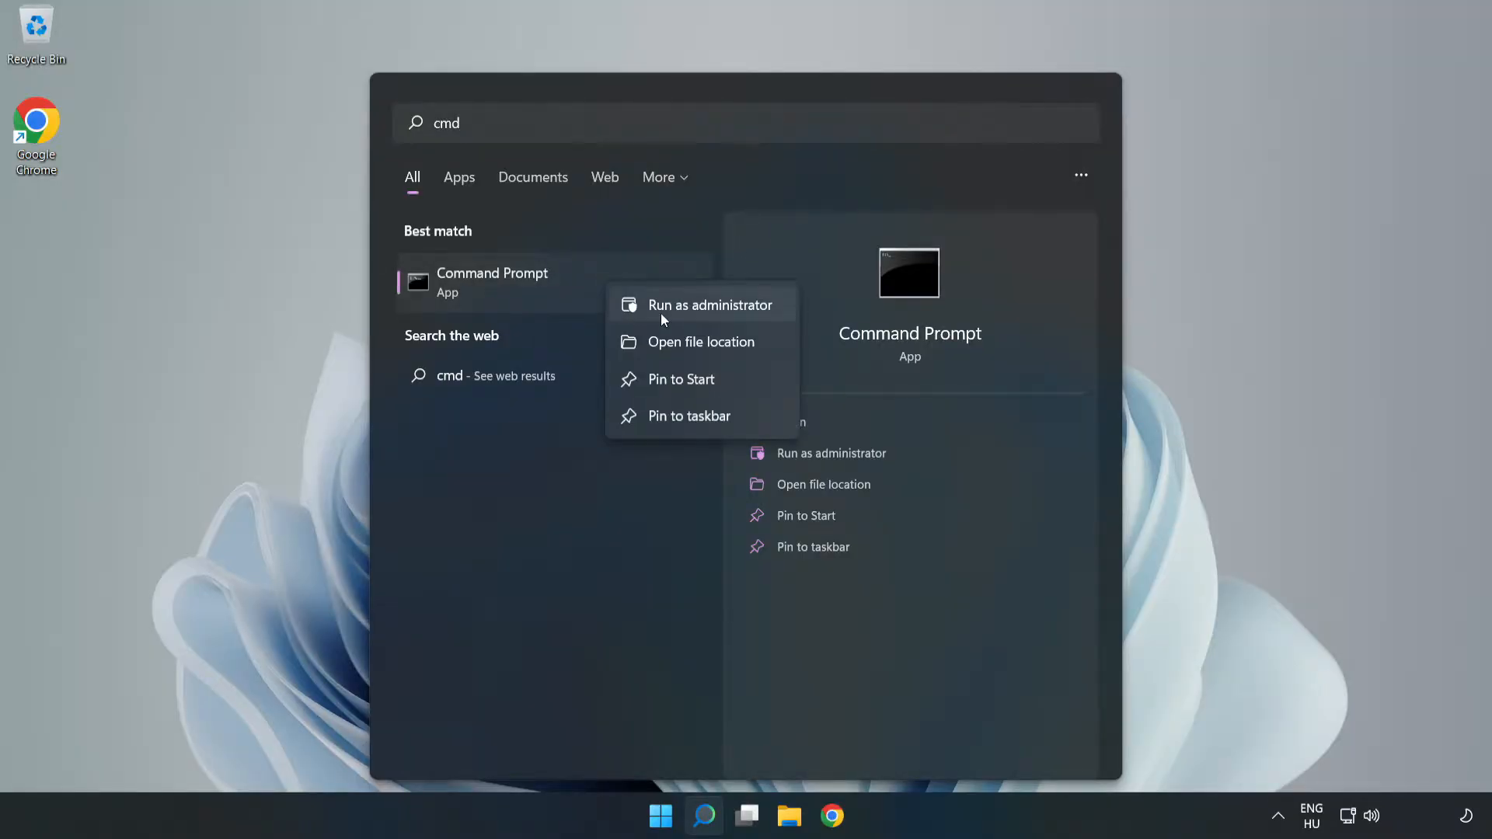
pyautogui.click(723, 317)
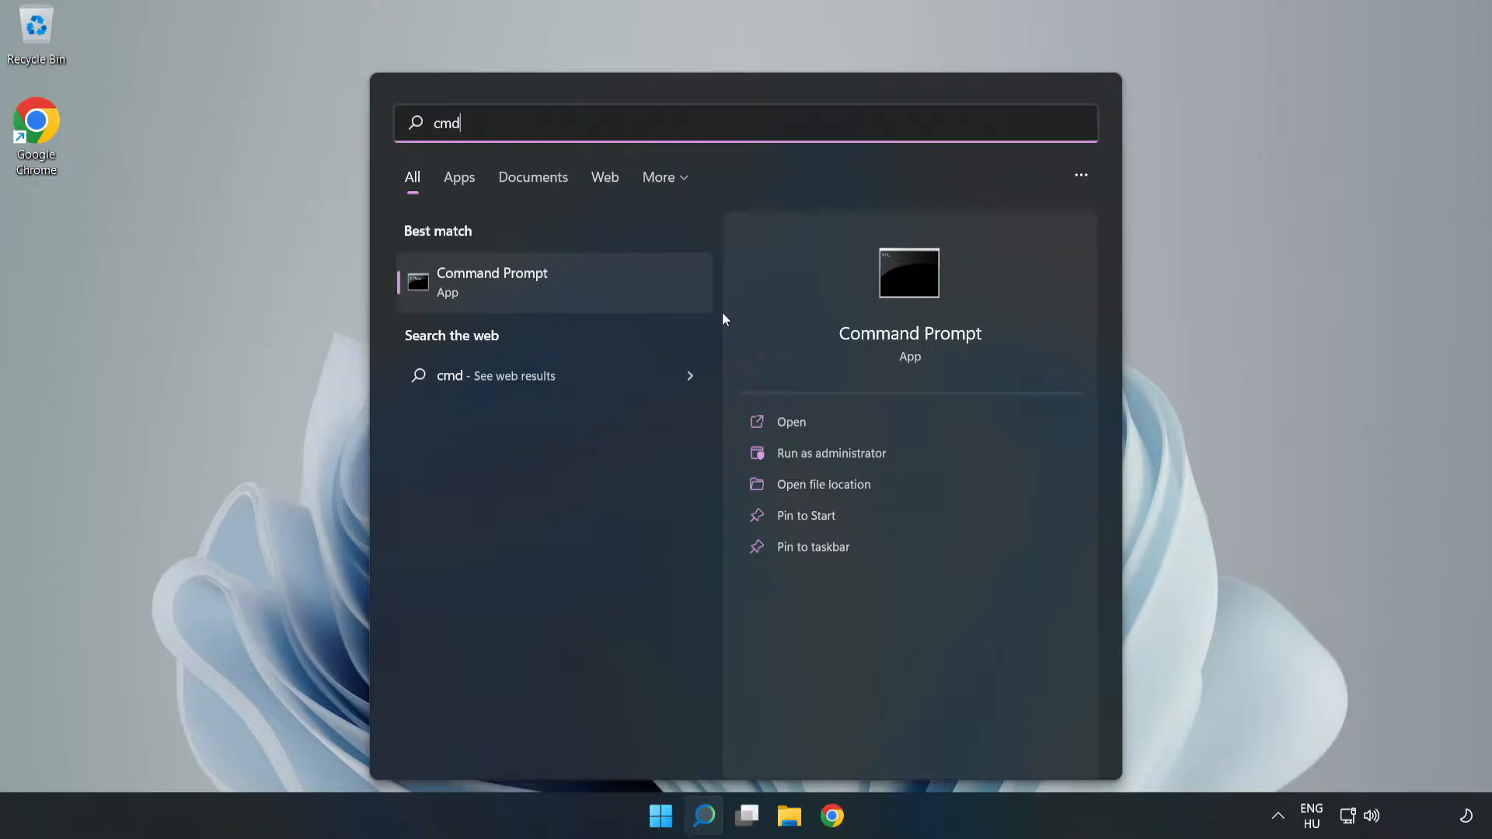
pyautogui.click(832, 454)
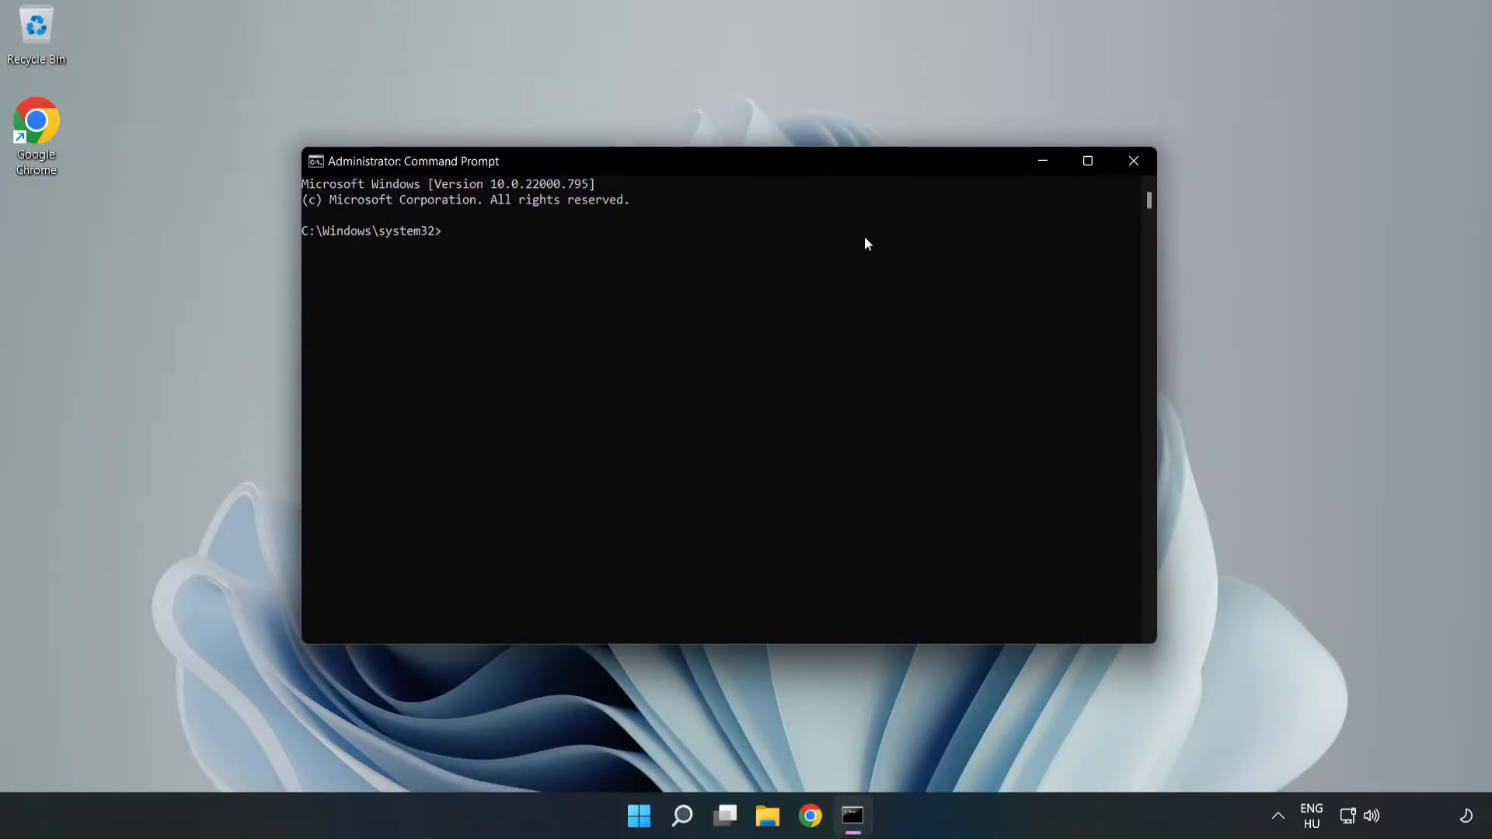
# Flush the DNS resolver cache with ipconfig /flushdns.
pyautogui.write('ipconfig /f')
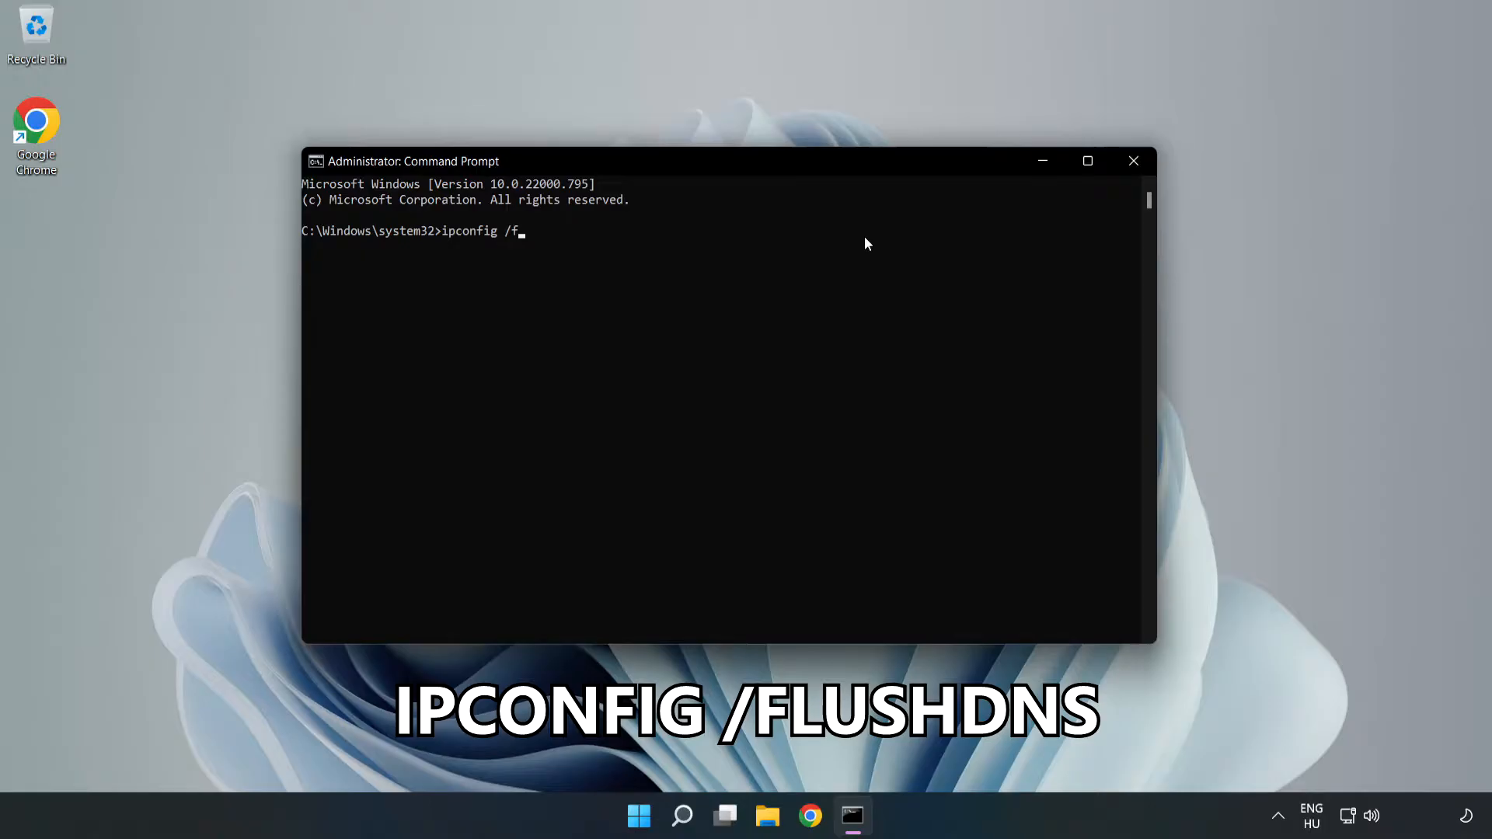
pyautogui.write('lushdns')
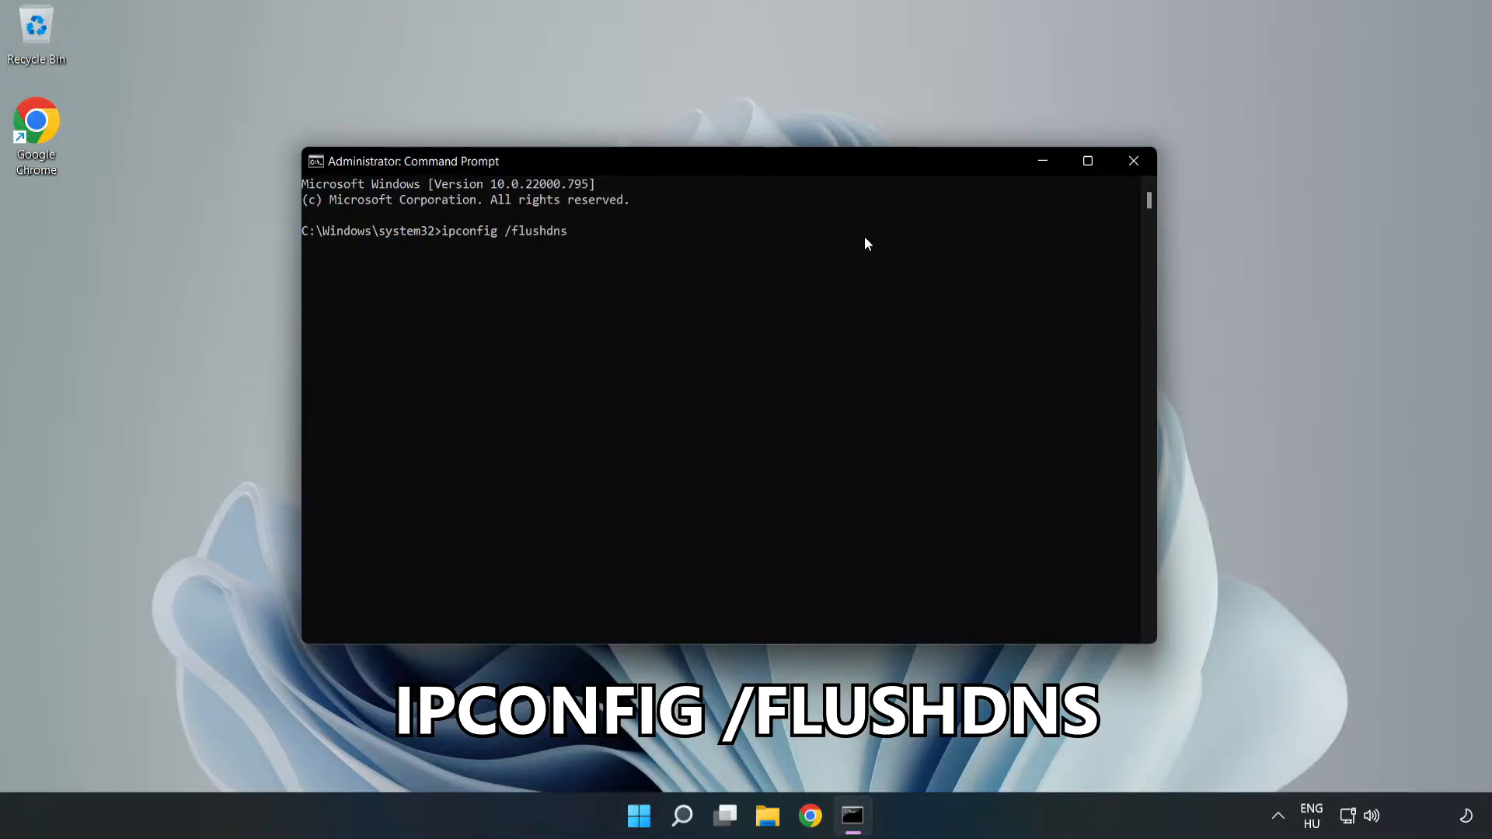
pyautogui.press('Enter')
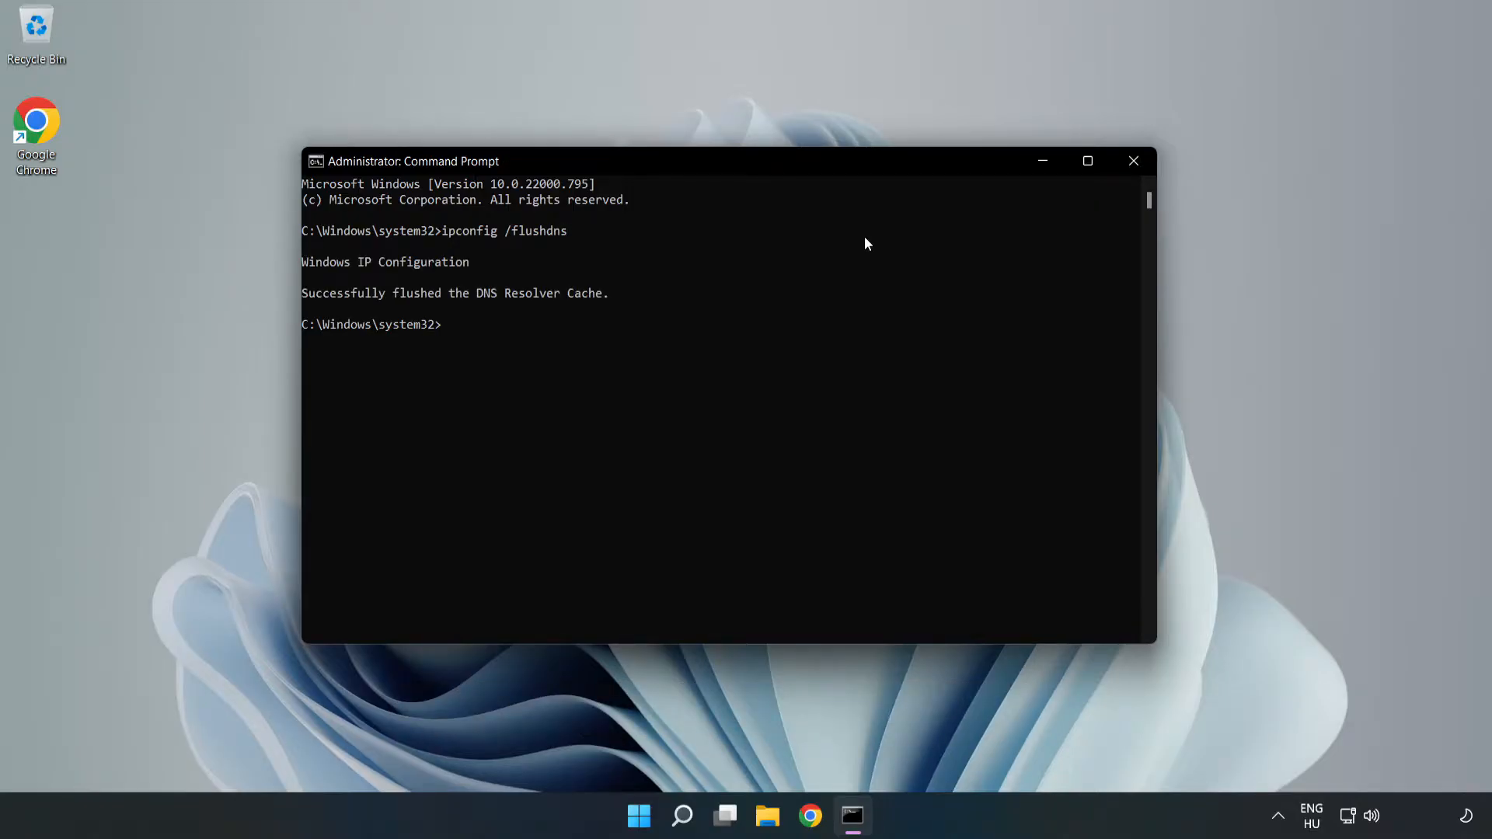
# Reset the Winsock catalog with netsh winsock reset, then exit the console.
pyautogui.write('net')
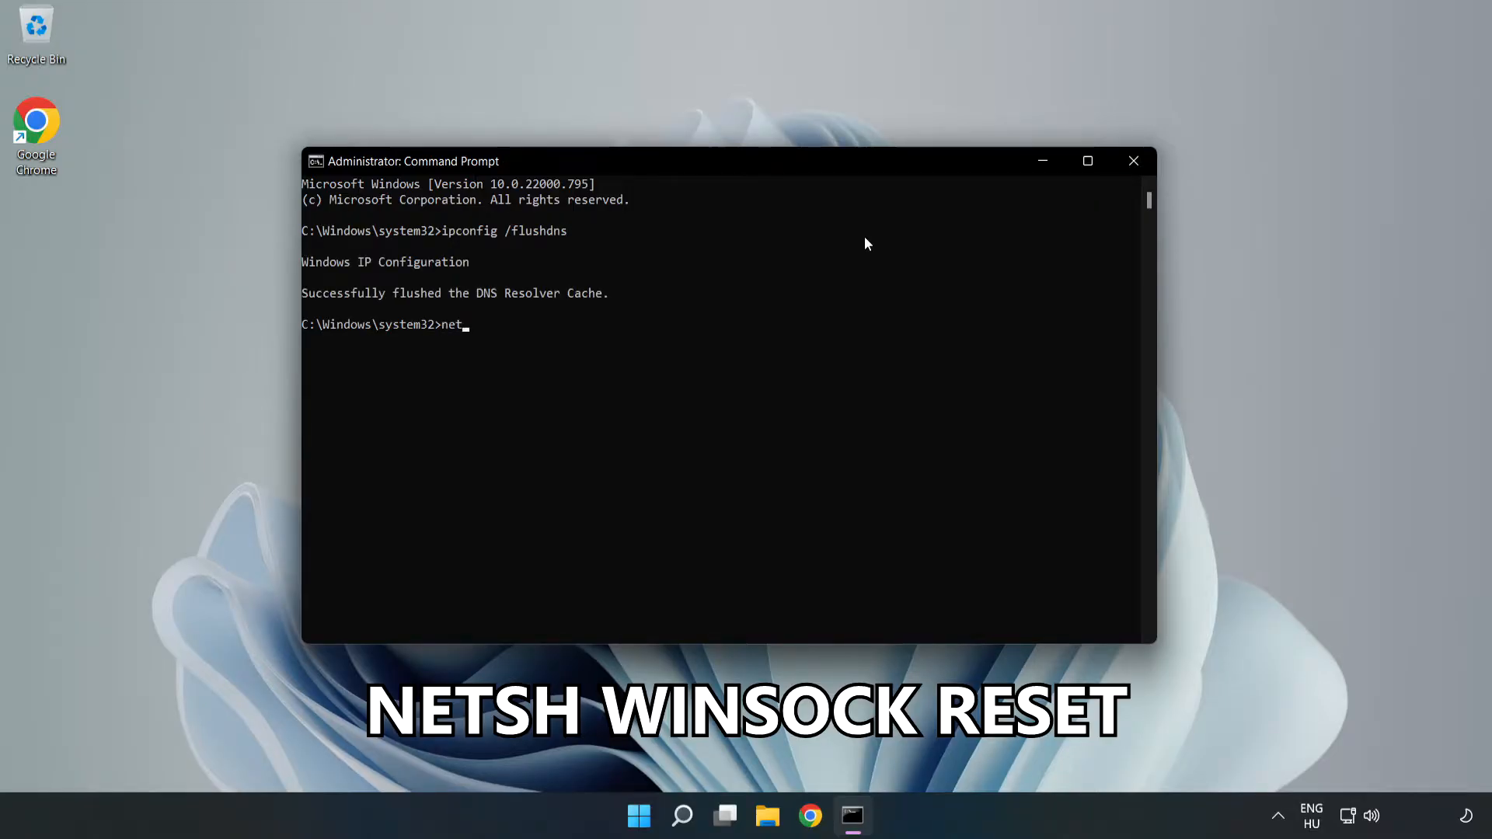
pyautogui.write('sh winsock reset')
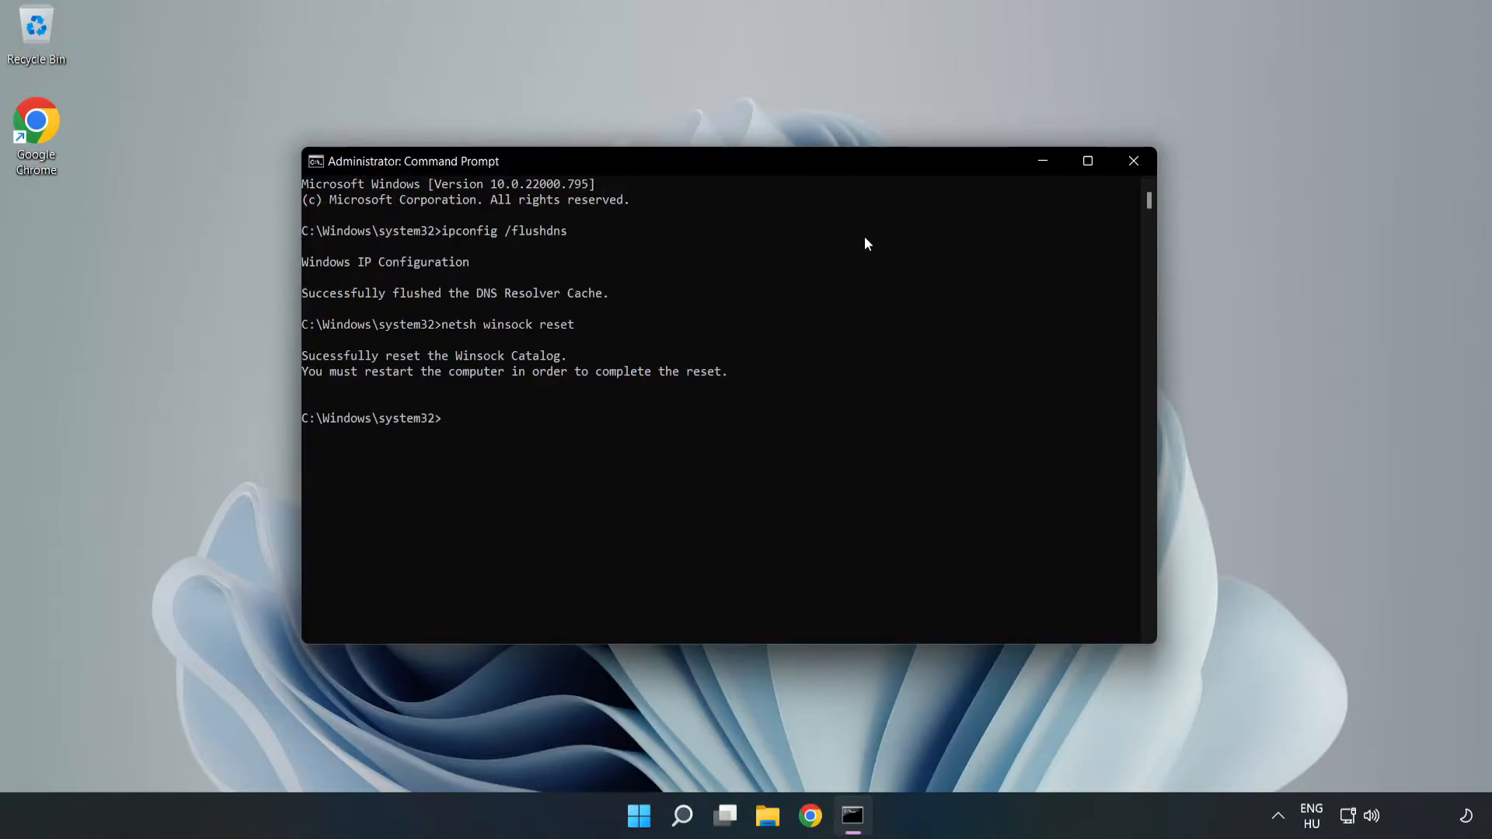
pyautogui.write('exit')
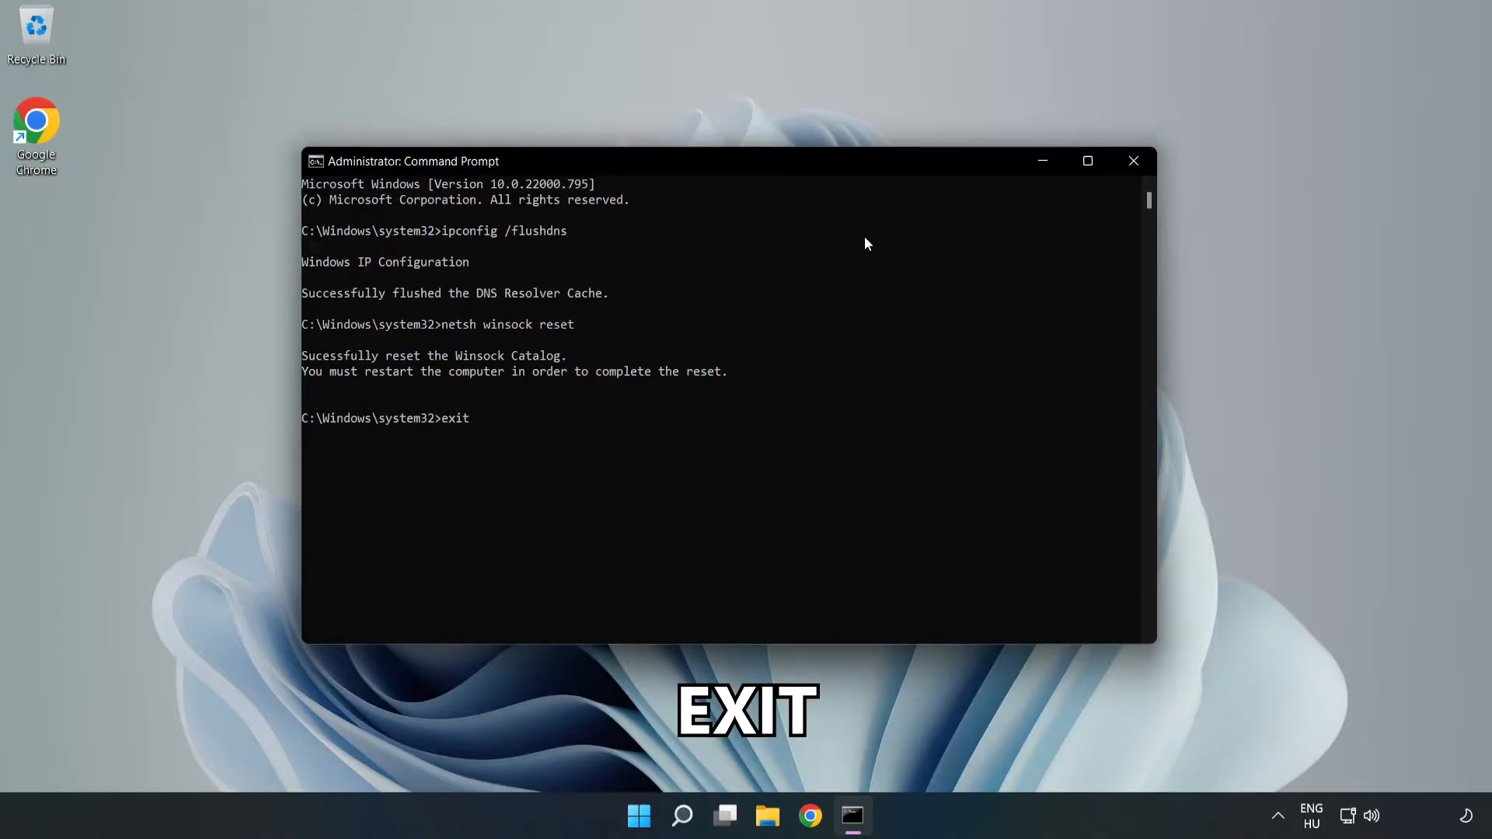
pyautogui.press('Enter')
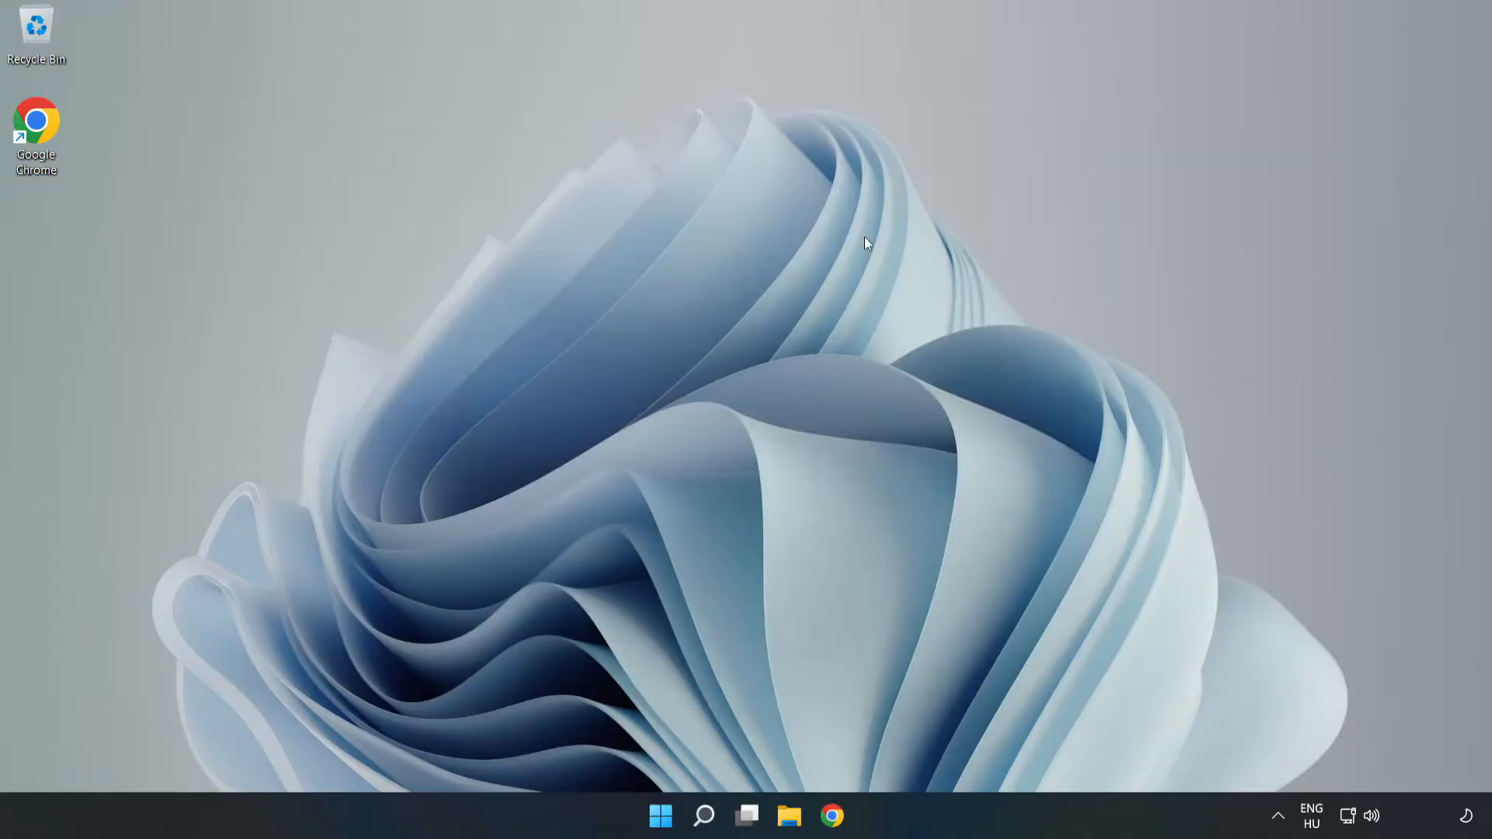
pyautogui.moveTo(1270, 751)
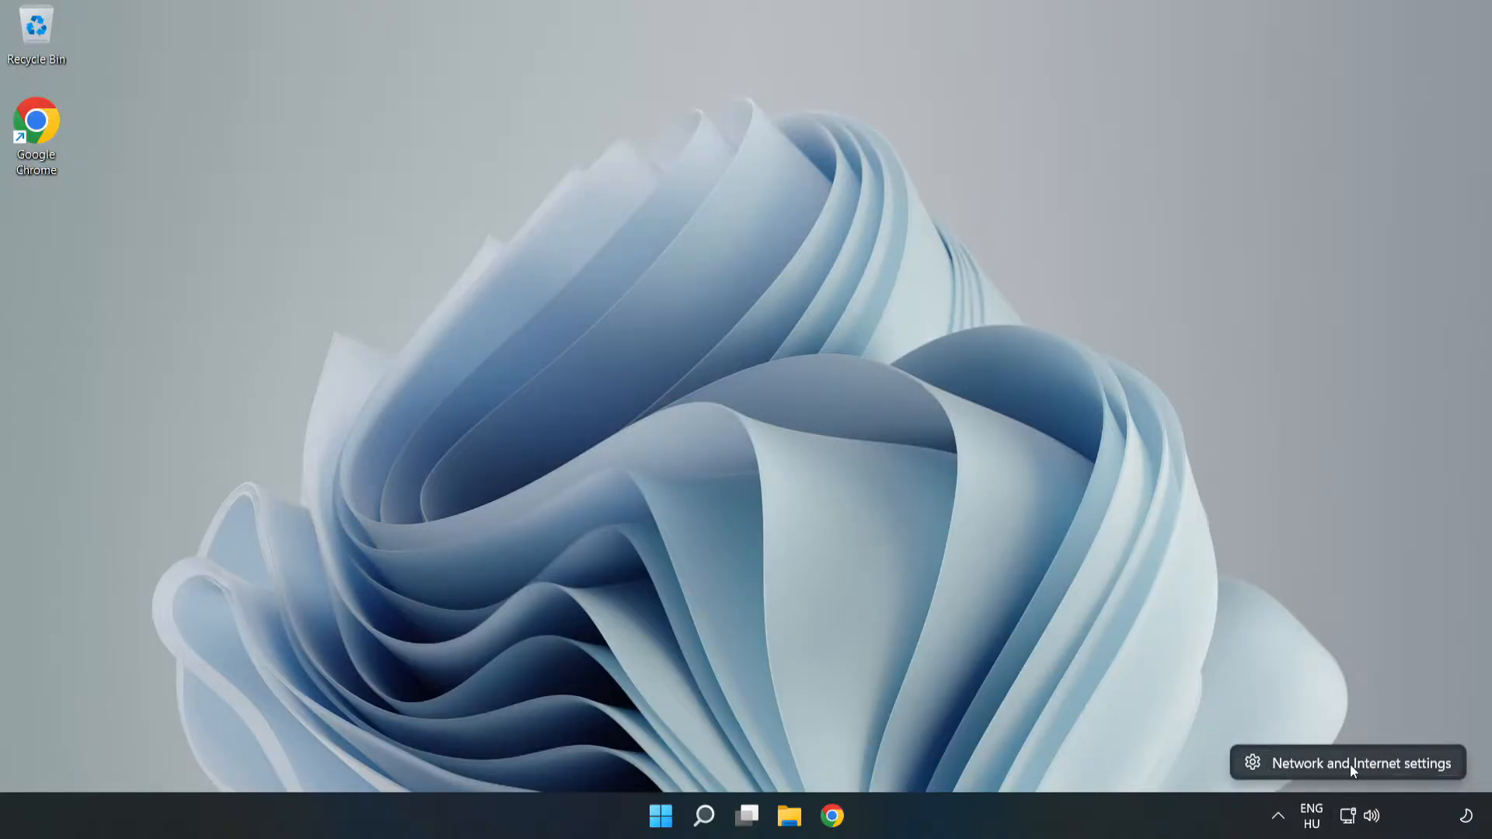
# Open Network & internet settings from the network tray icon.
pyautogui.click(1354, 761)
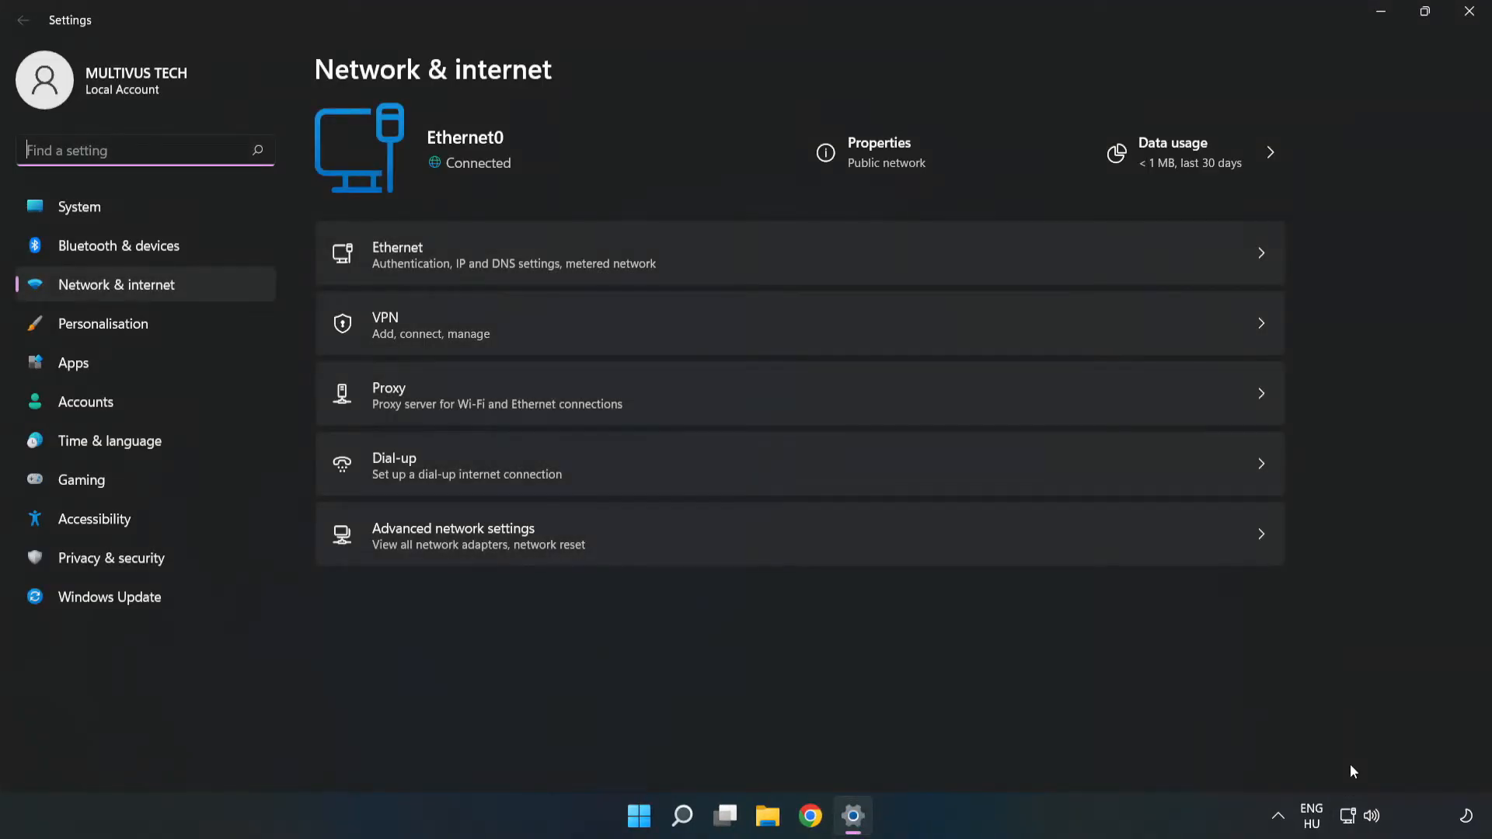
pyautogui.moveTo(528, 540)
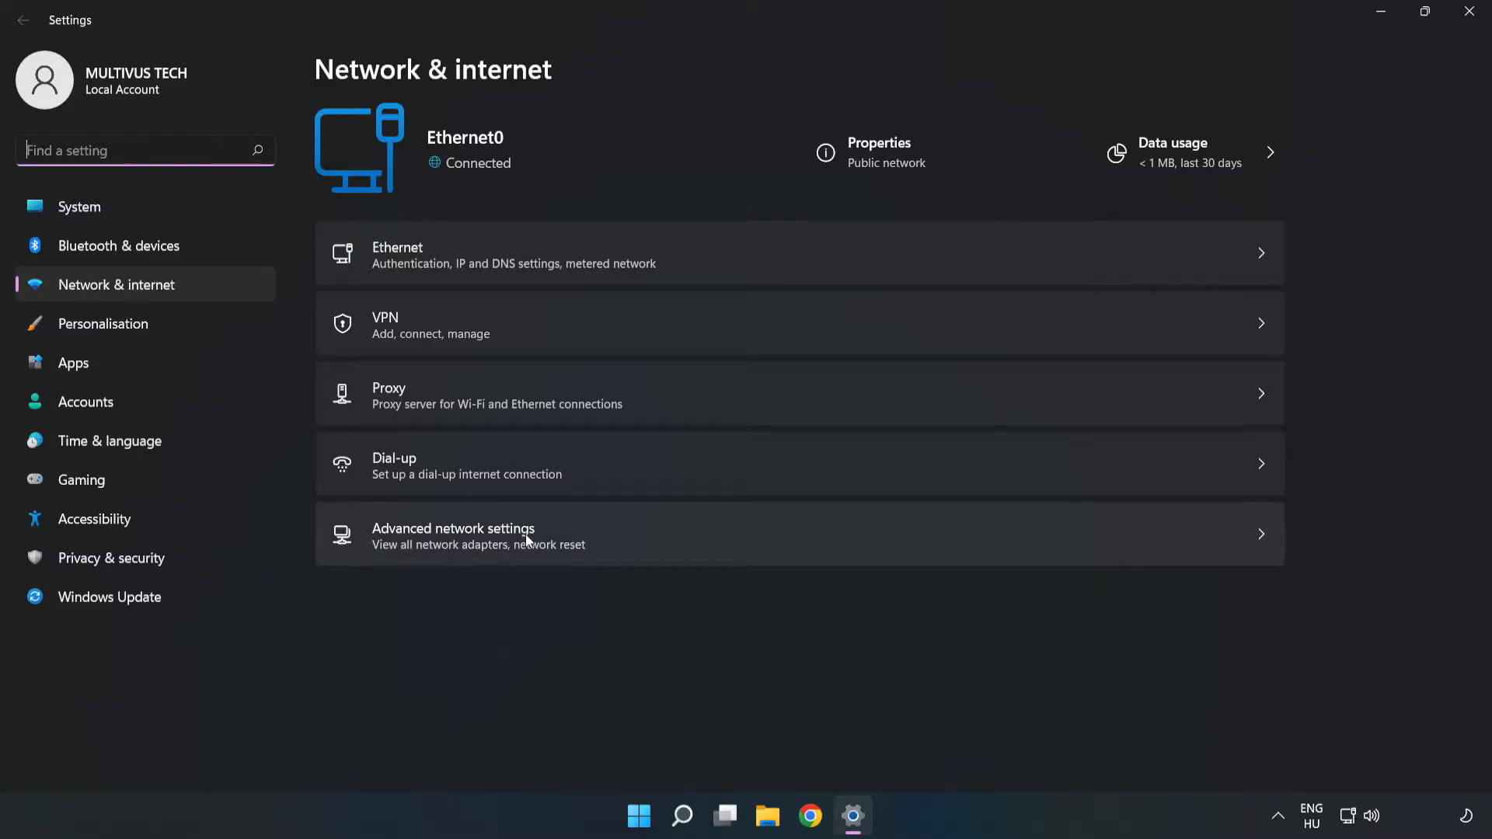
pyautogui.moveTo(631, 553)
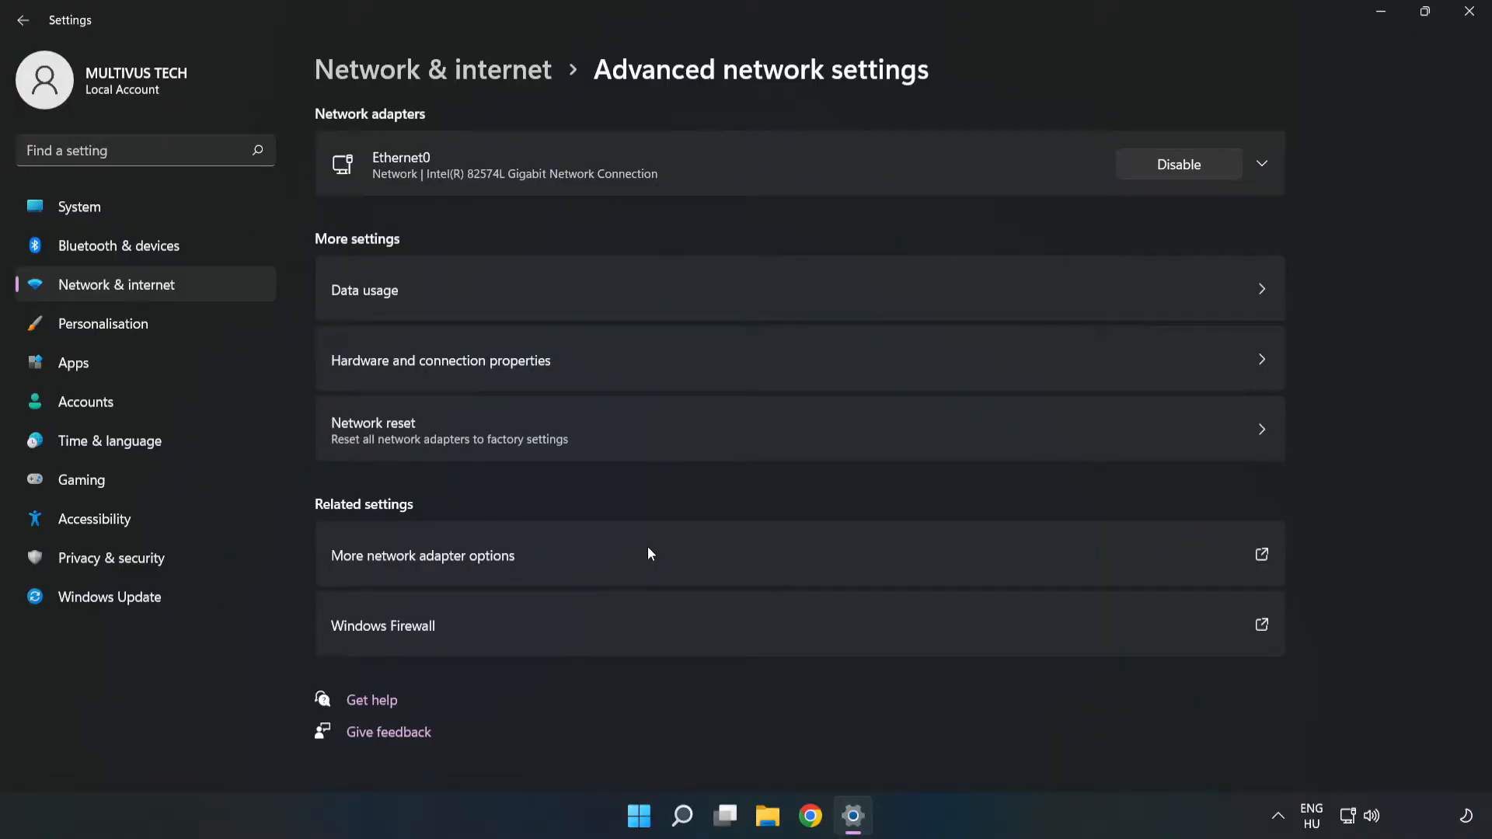
pyautogui.moveTo(517, 569)
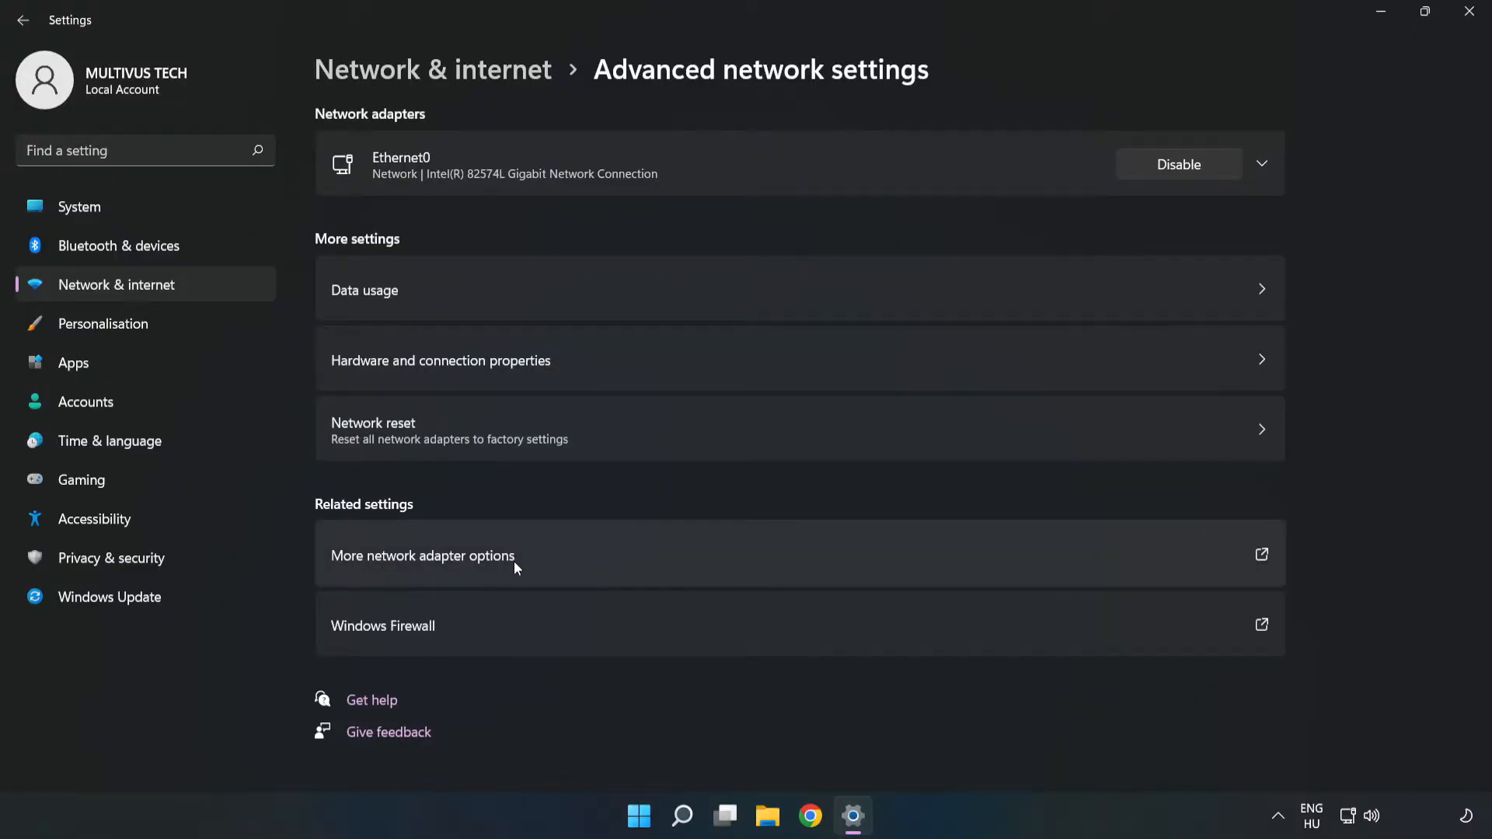
pyautogui.moveTo(619, 565)
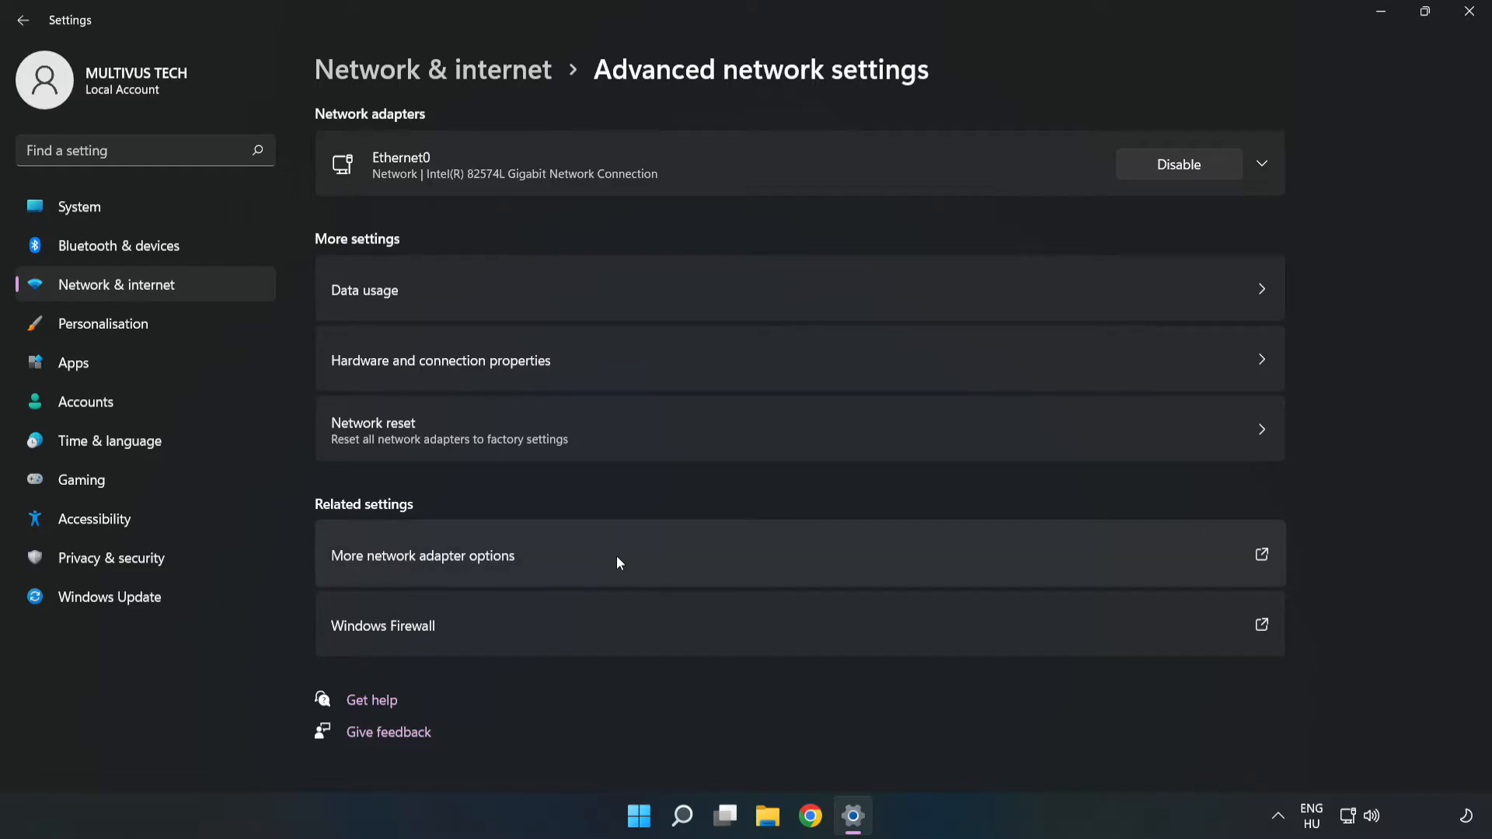
# Open Ethernet0's properties and select Internet Protocol Version 4 (TCP/IPv4).
pyautogui.click(422, 555)
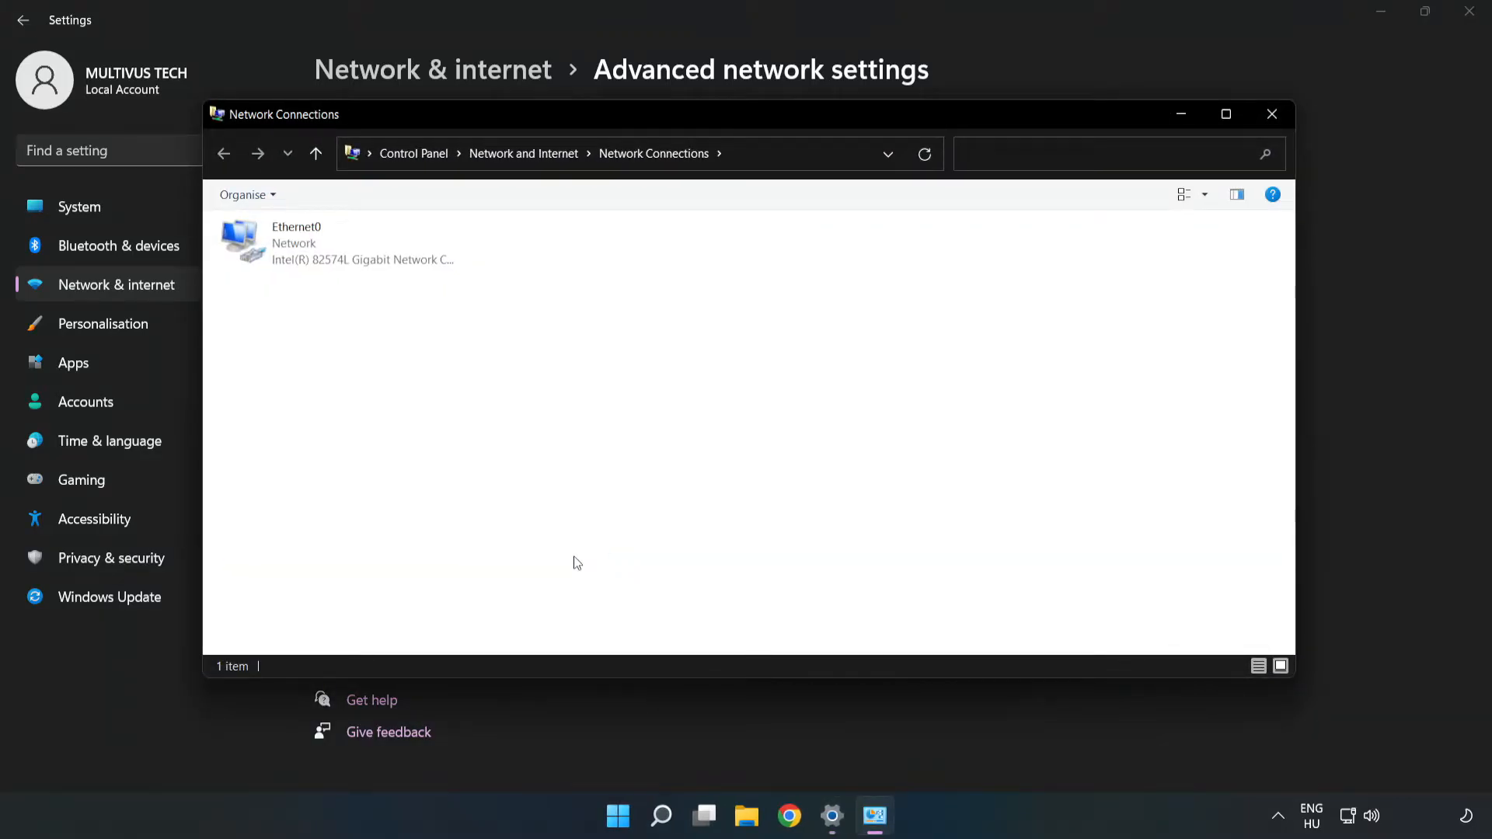
pyautogui.click(322, 243)
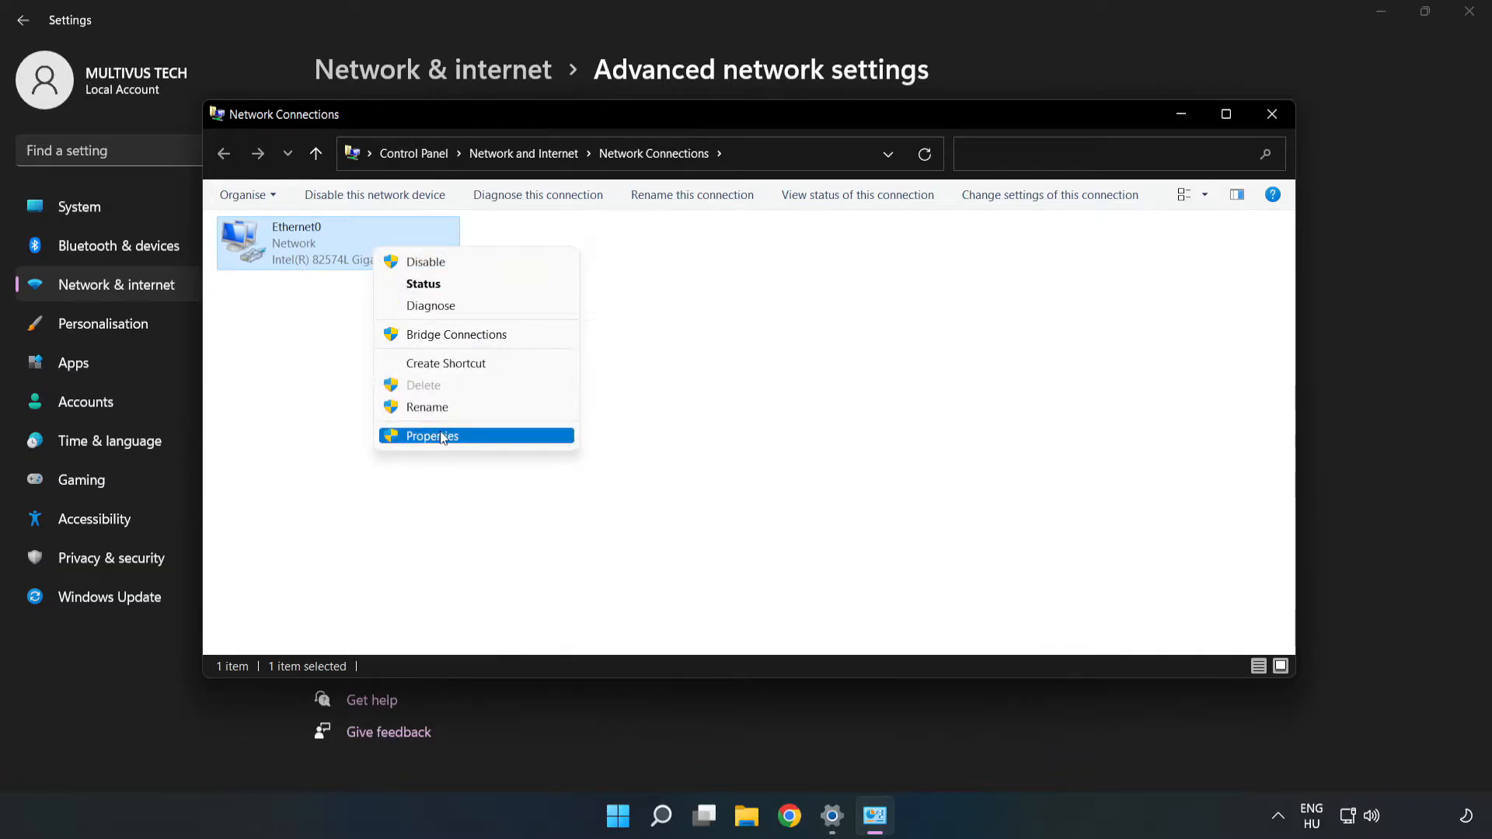
pyautogui.click(442, 435)
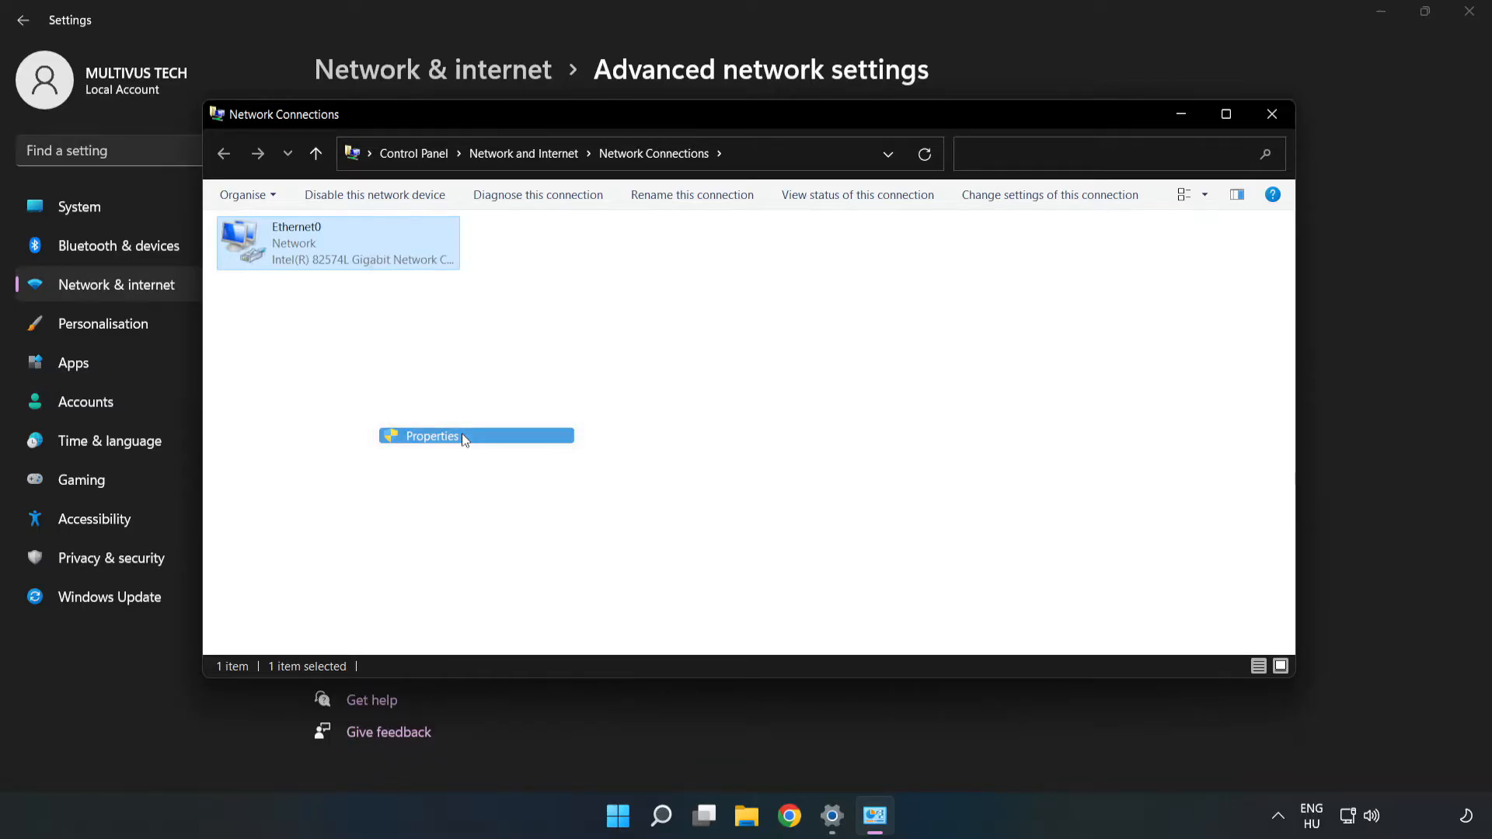
pyautogui.click(432, 435)
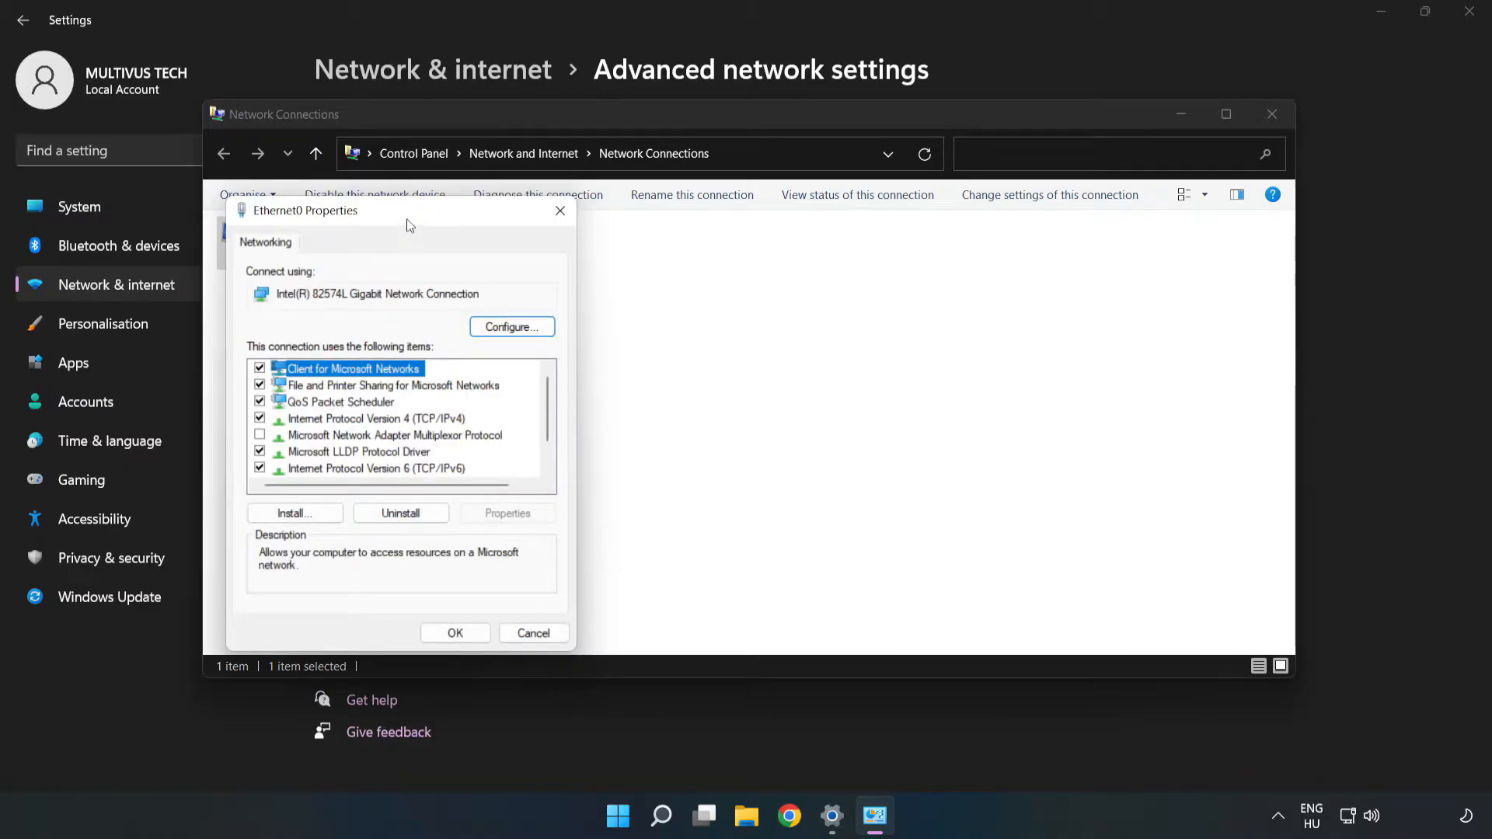
pyautogui.moveTo(314, 210); pyautogui.dragTo(610, 199)
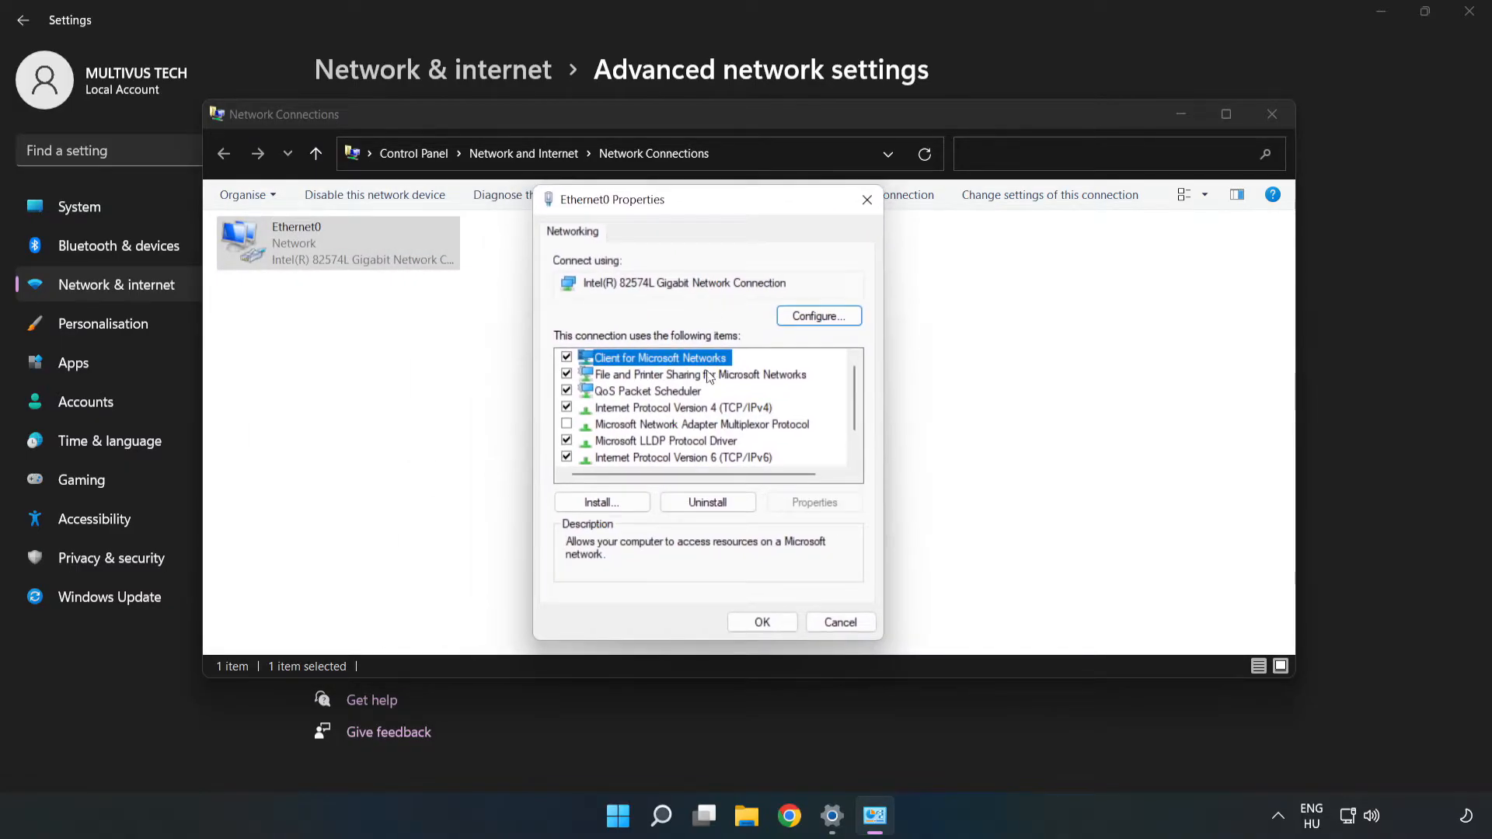
pyautogui.click(680, 407)
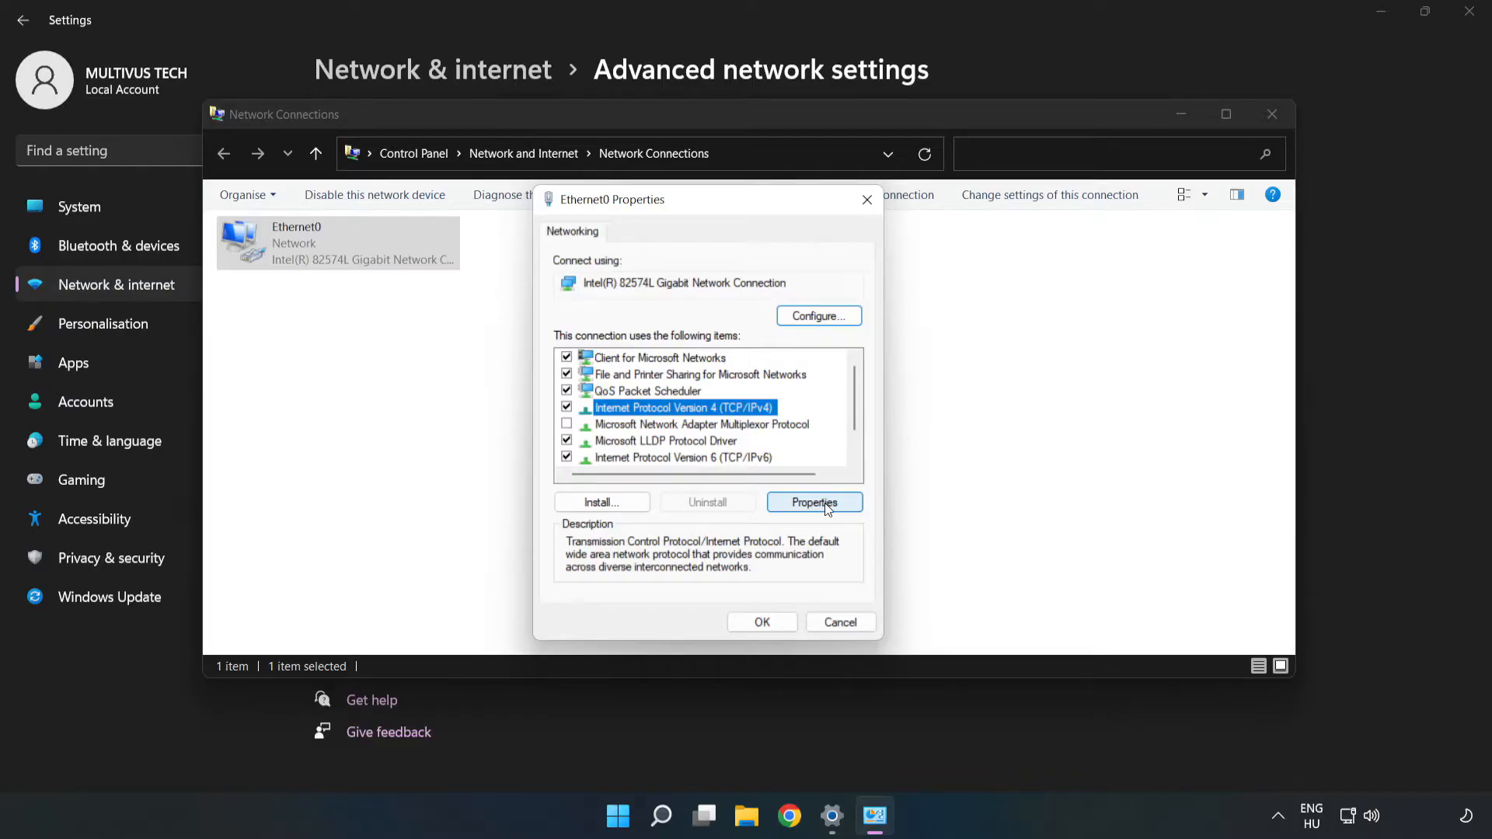
# Set Ethernet0's IPv4 DNS servers to 8.8.8.8 and 8.8.4.4 and save the change.
pyautogui.click(814, 502)
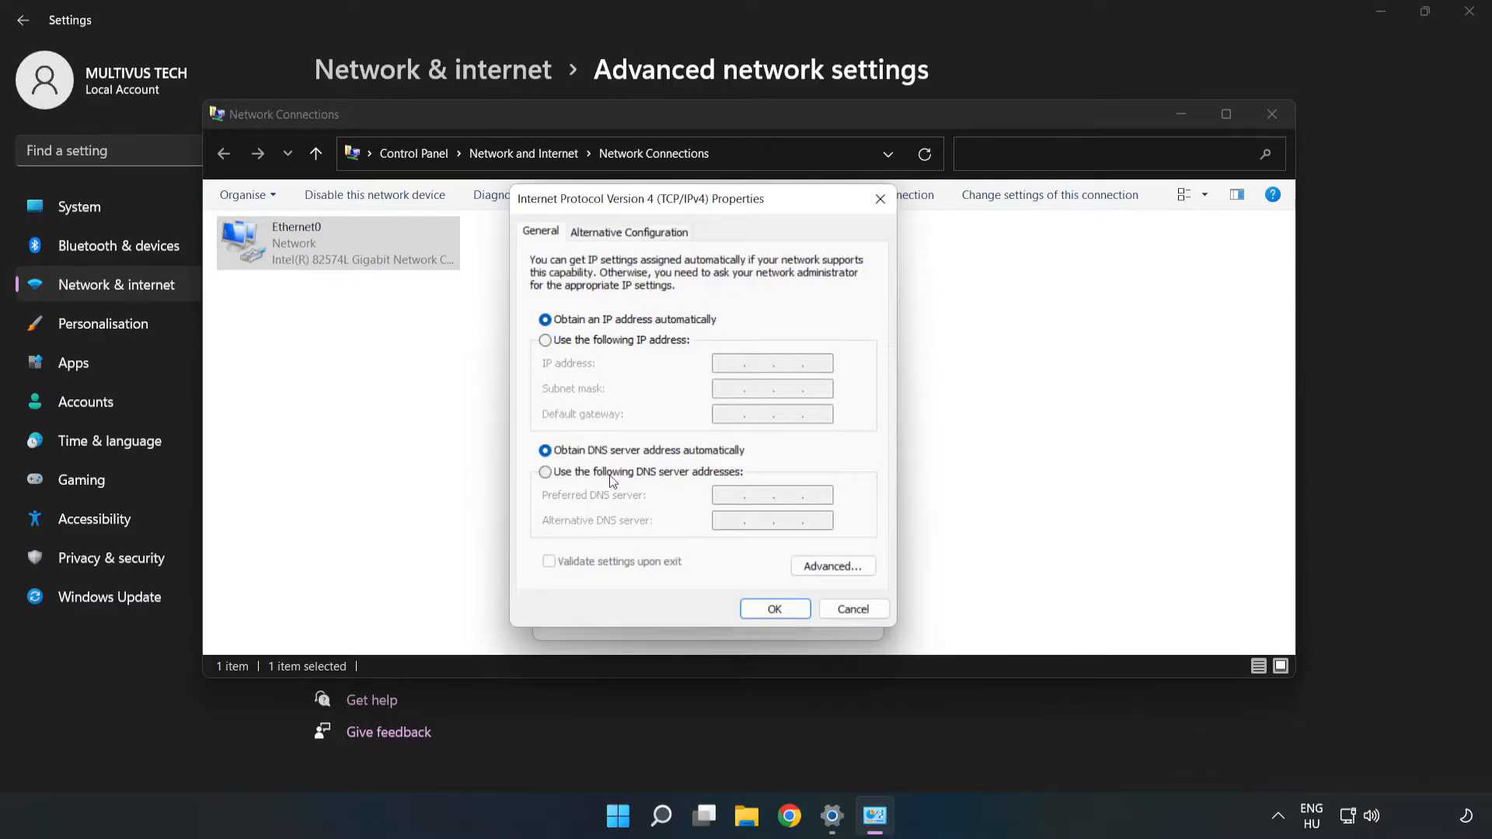
pyautogui.click(544, 472)
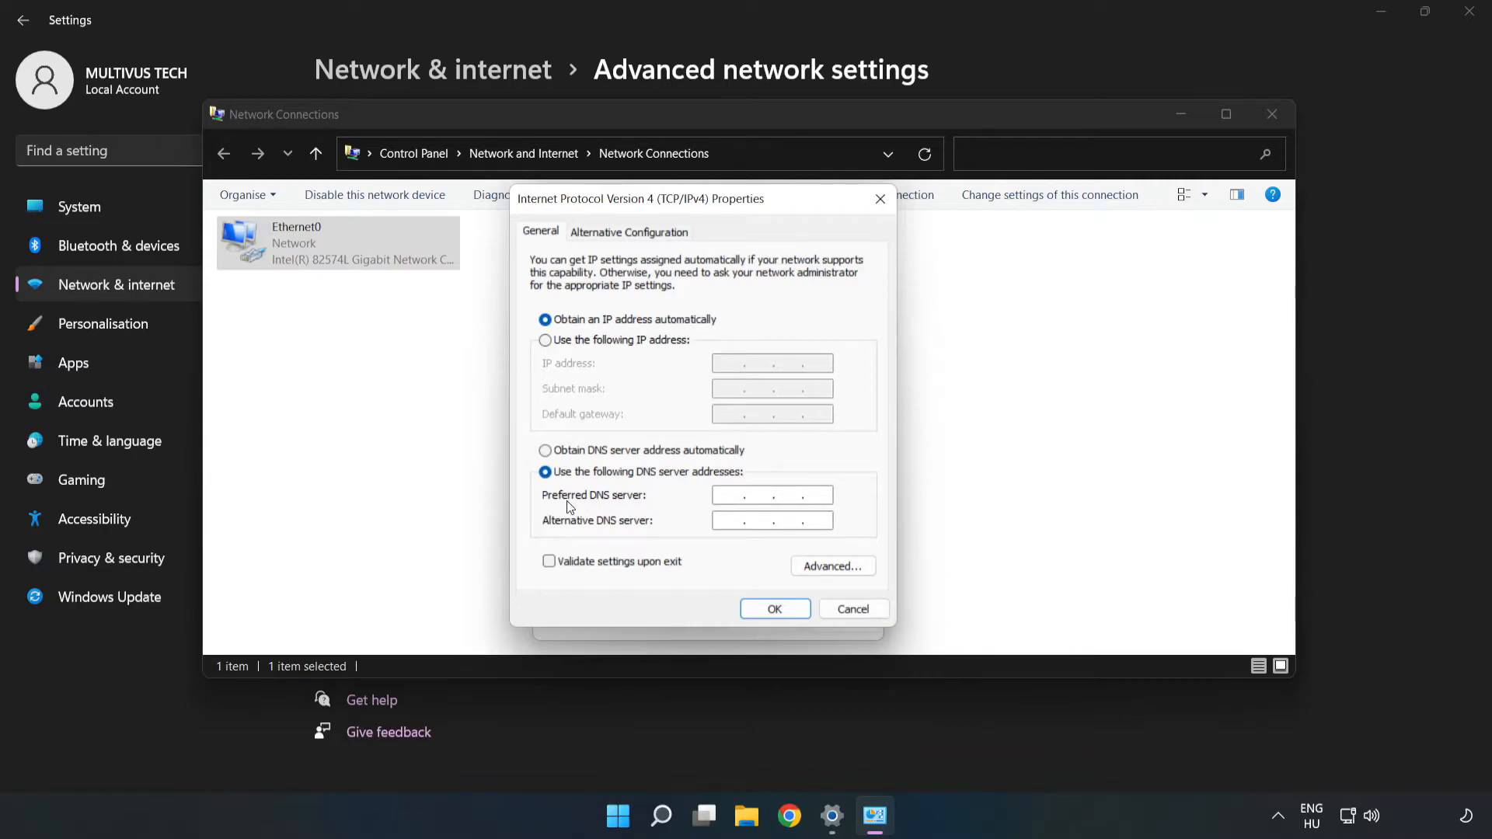
pyautogui.click(746, 495)
pyautogui.write('8.8.8.')
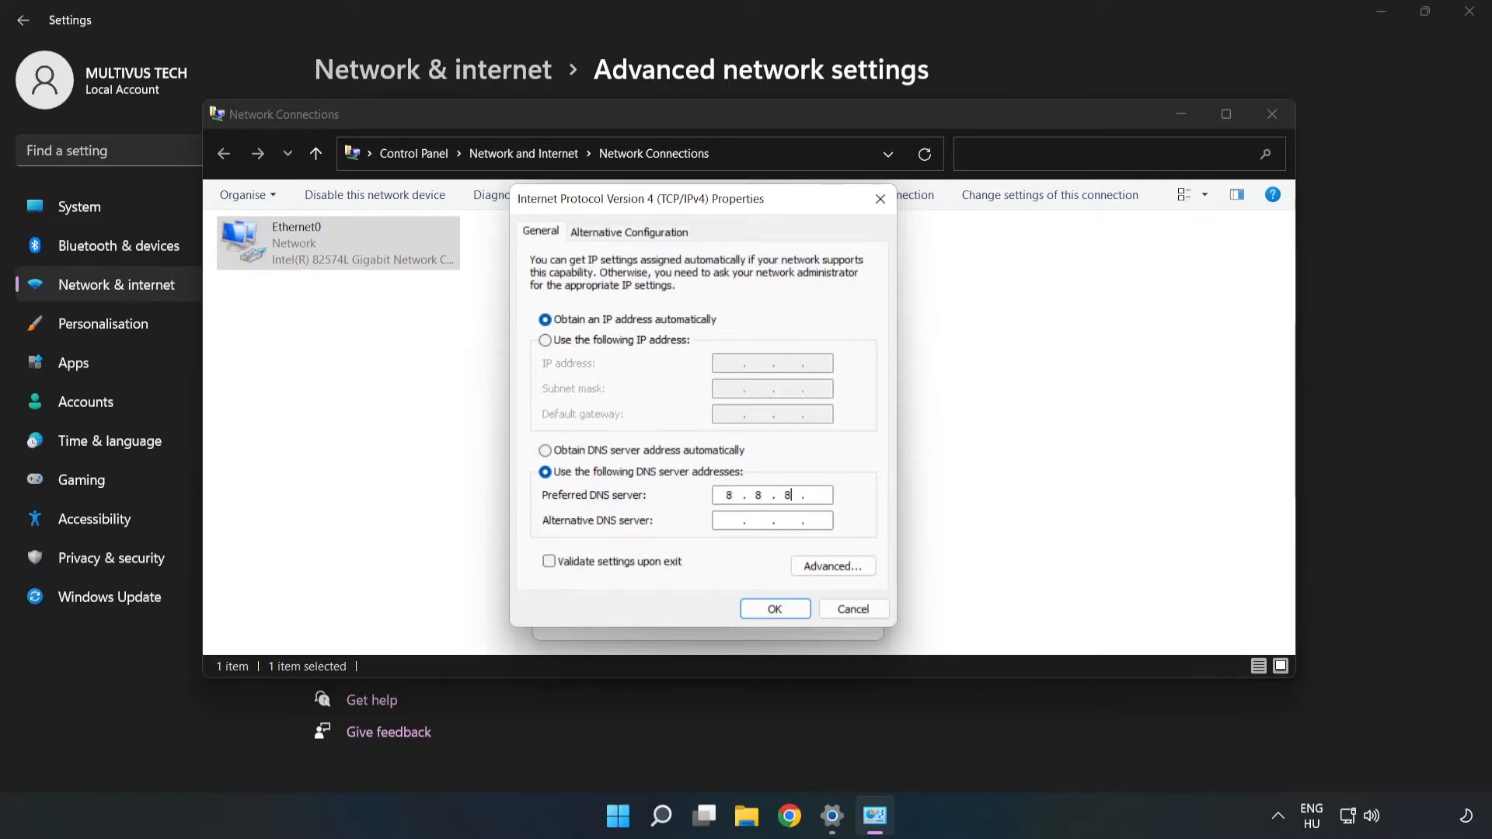
pyautogui.write('8')
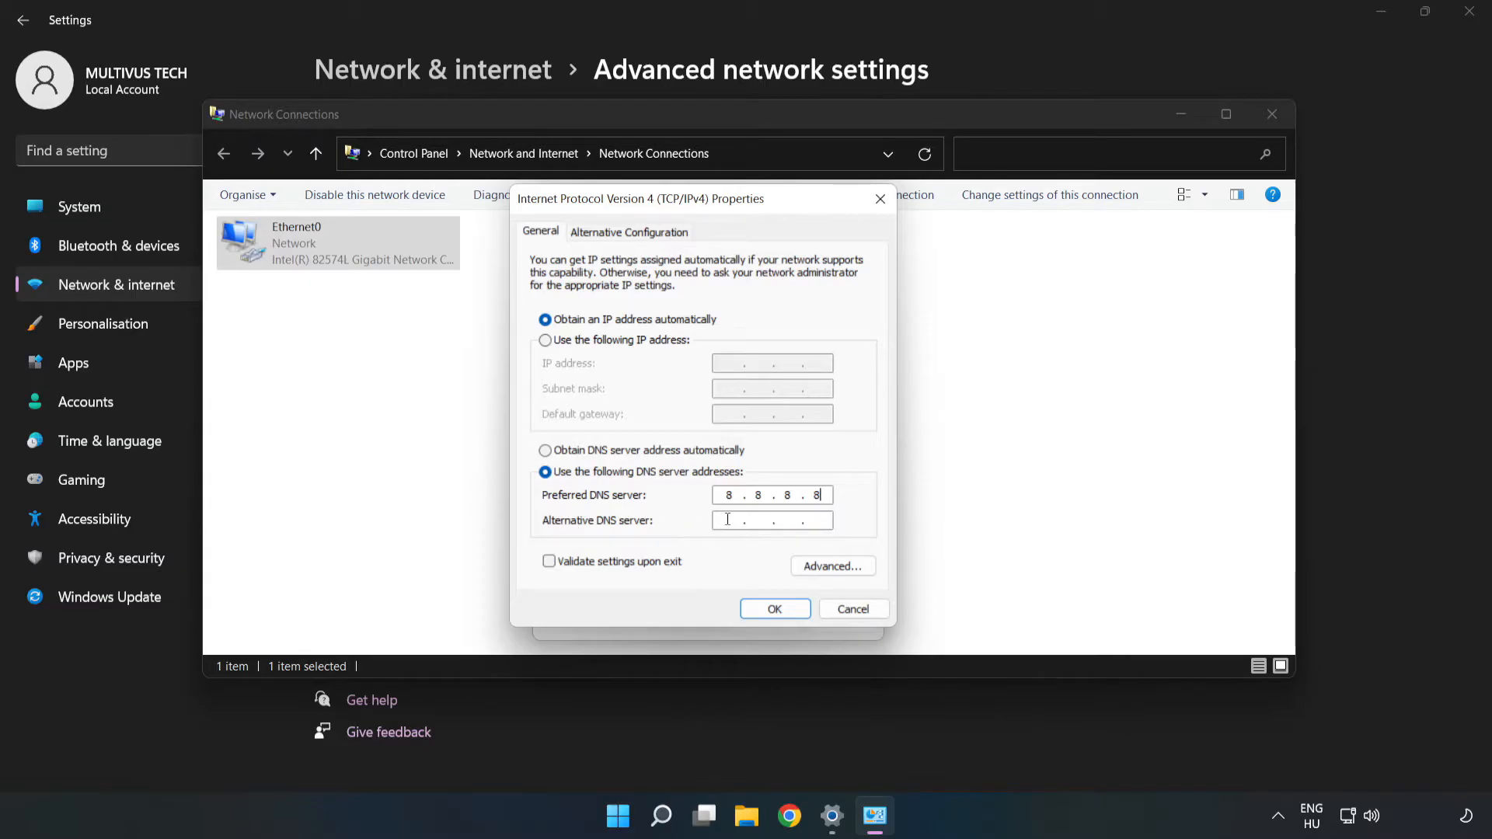
pyautogui.write('8.8.4.4')
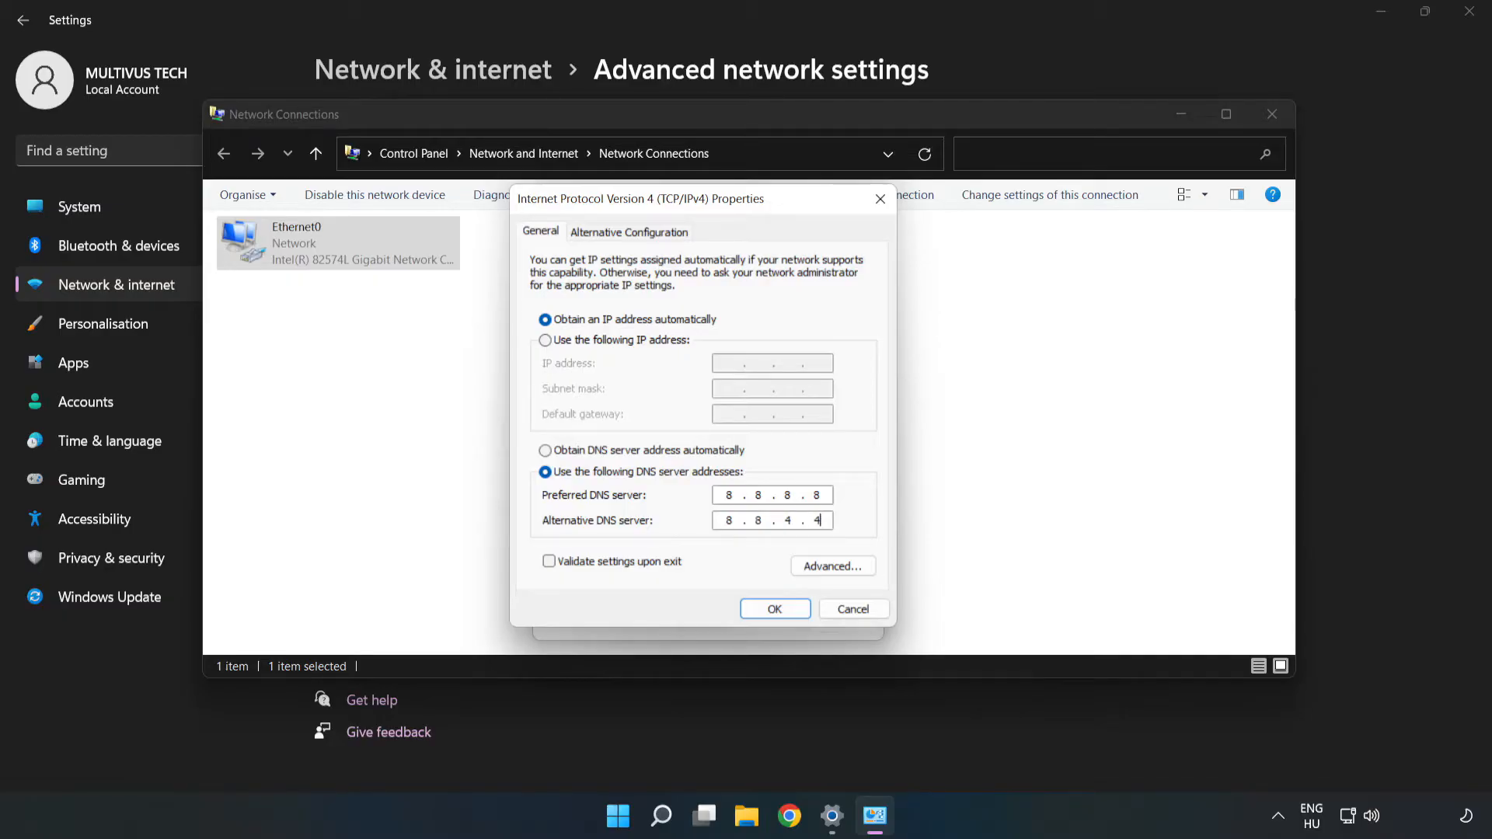
pyautogui.moveTo(724, 570)
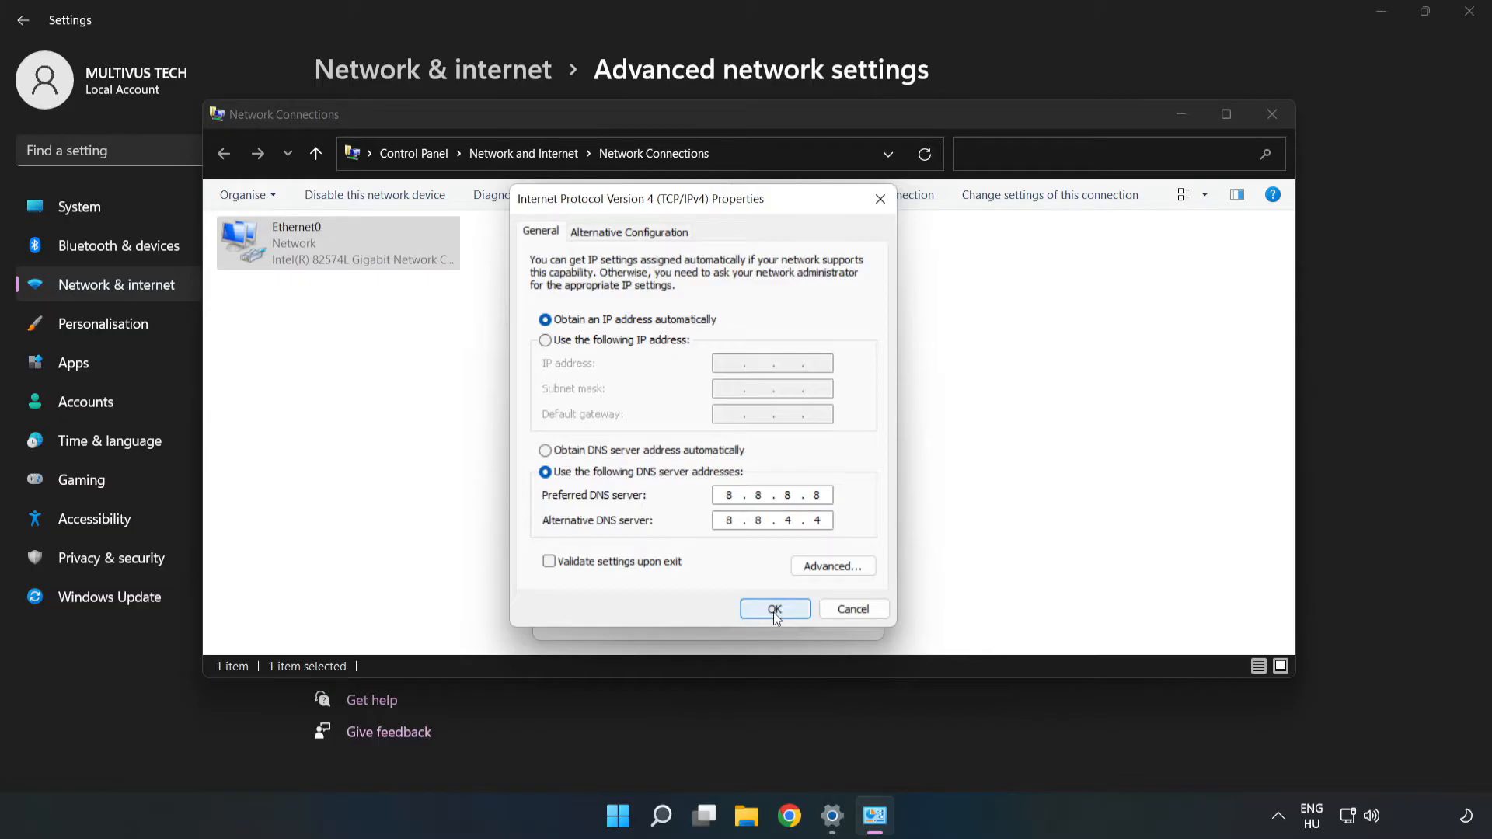
pyautogui.click(773, 609)
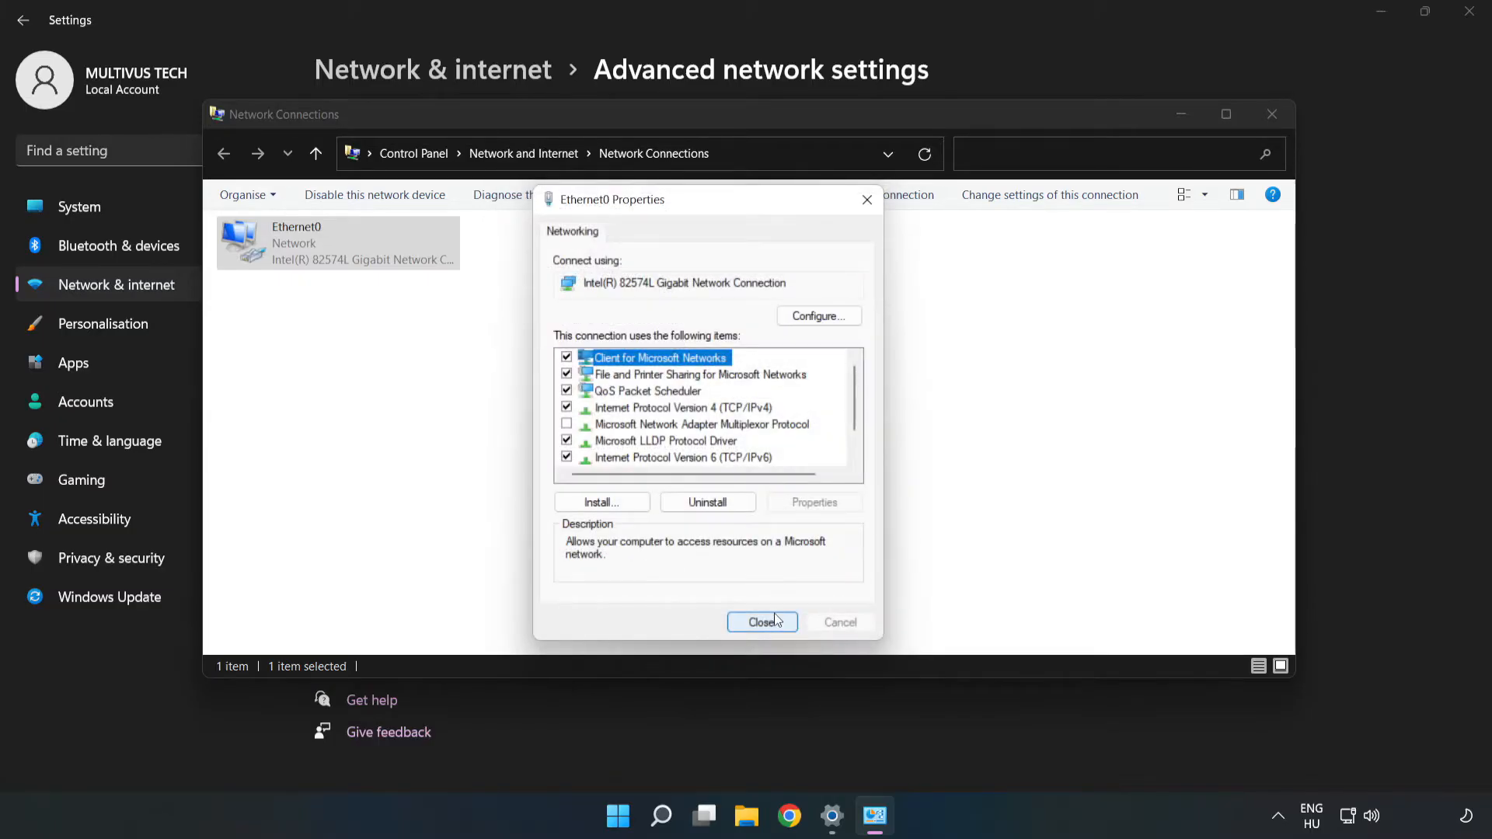
pyautogui.click(761, 622)
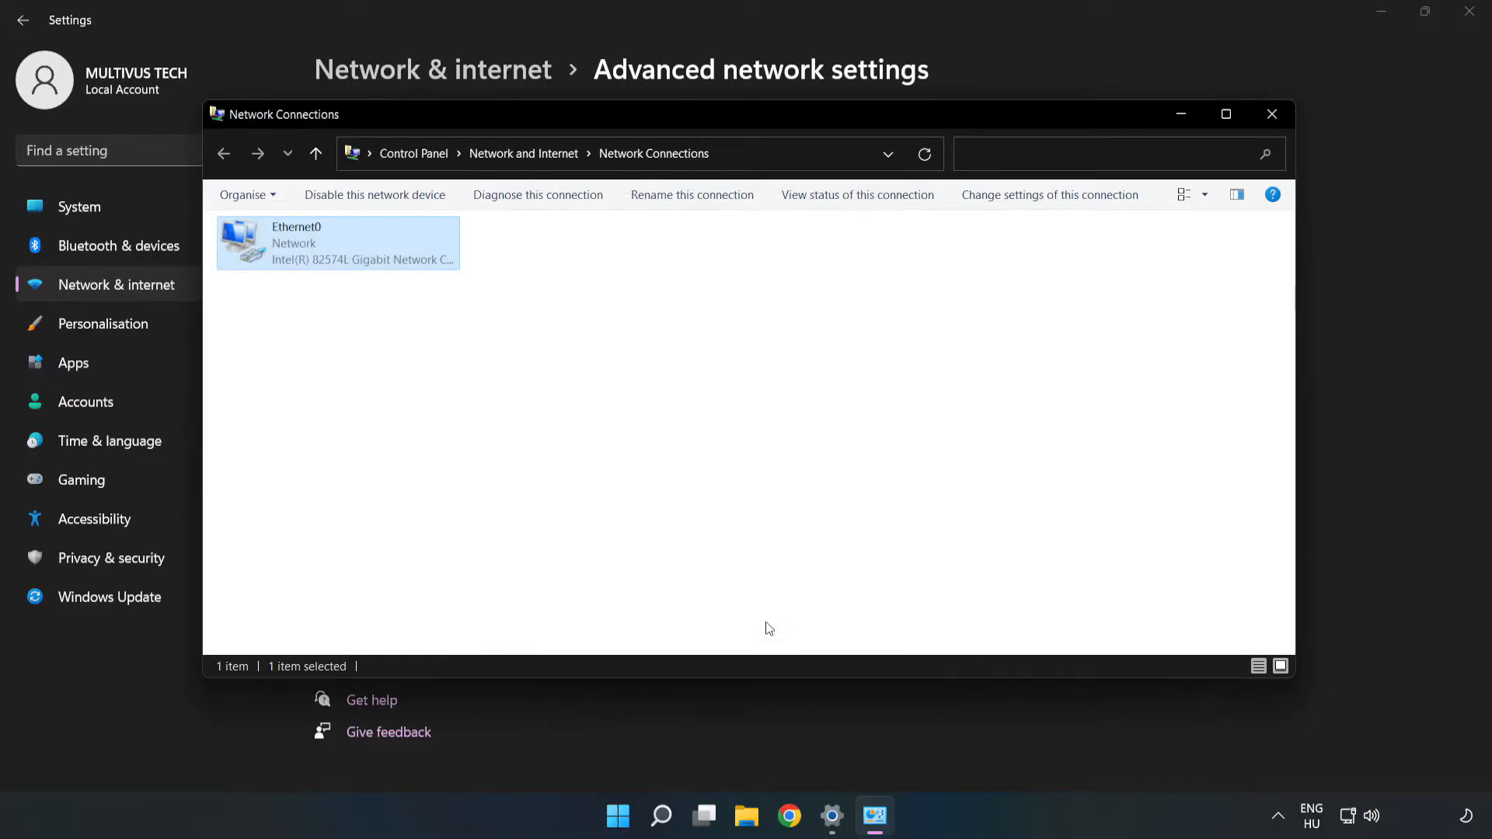
# Close the Network Connections window and show the Start menu power options.
pyautogui.click(1271, 114)
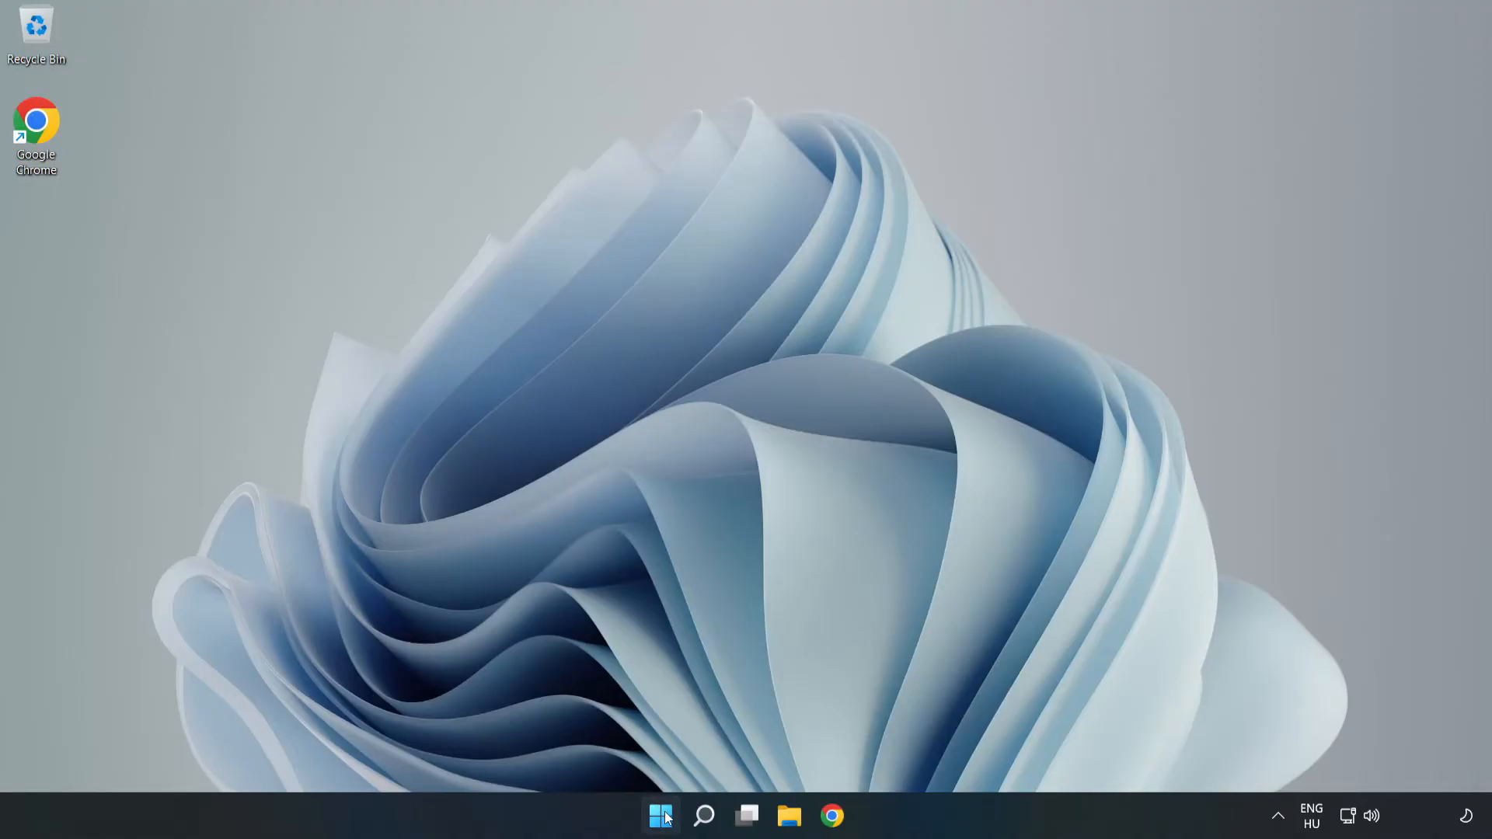
pyautogui.click(659, 814)
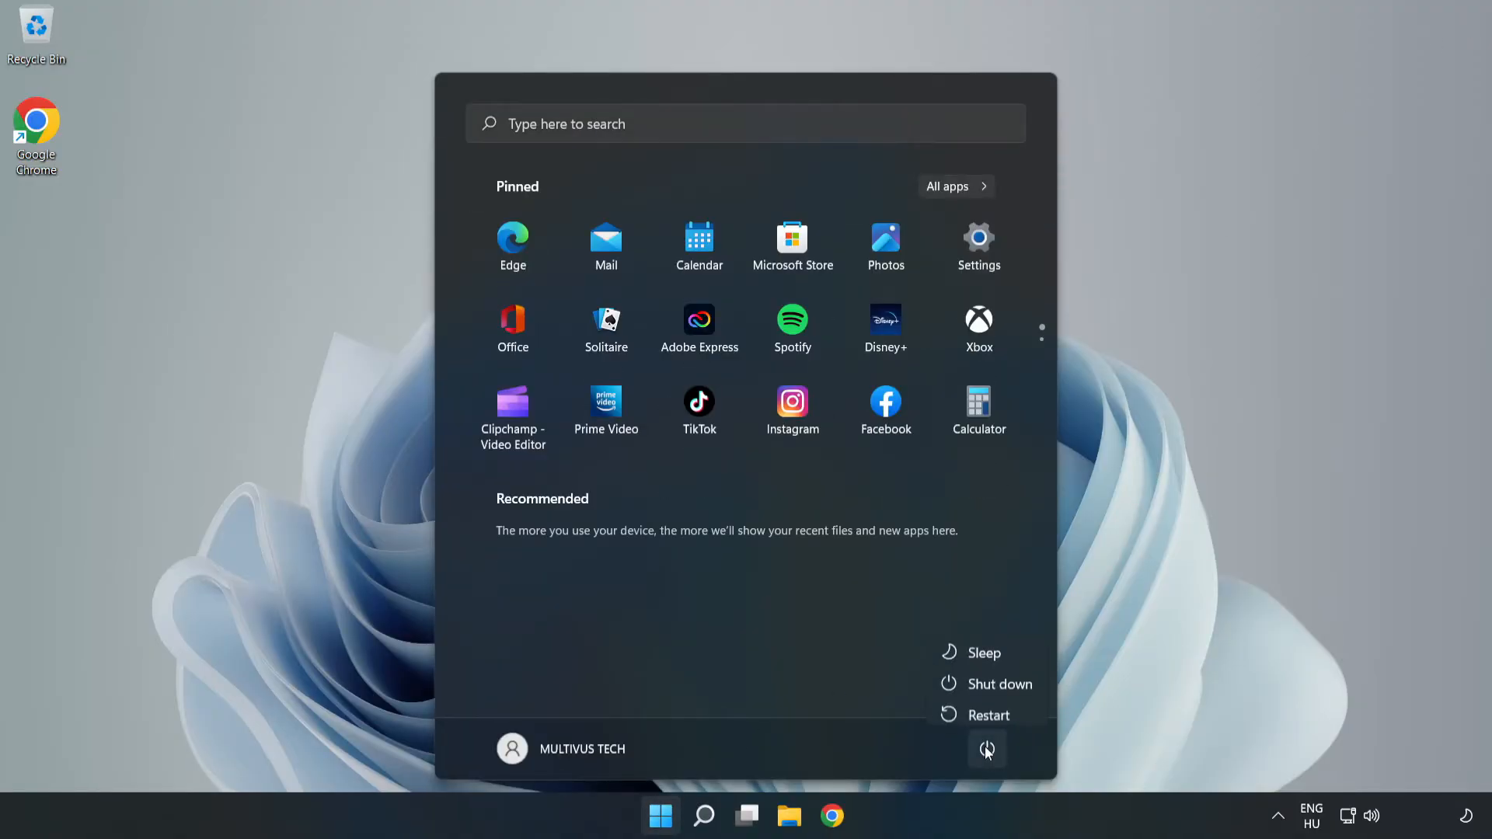
pyautogui.moveTo(995, 713)
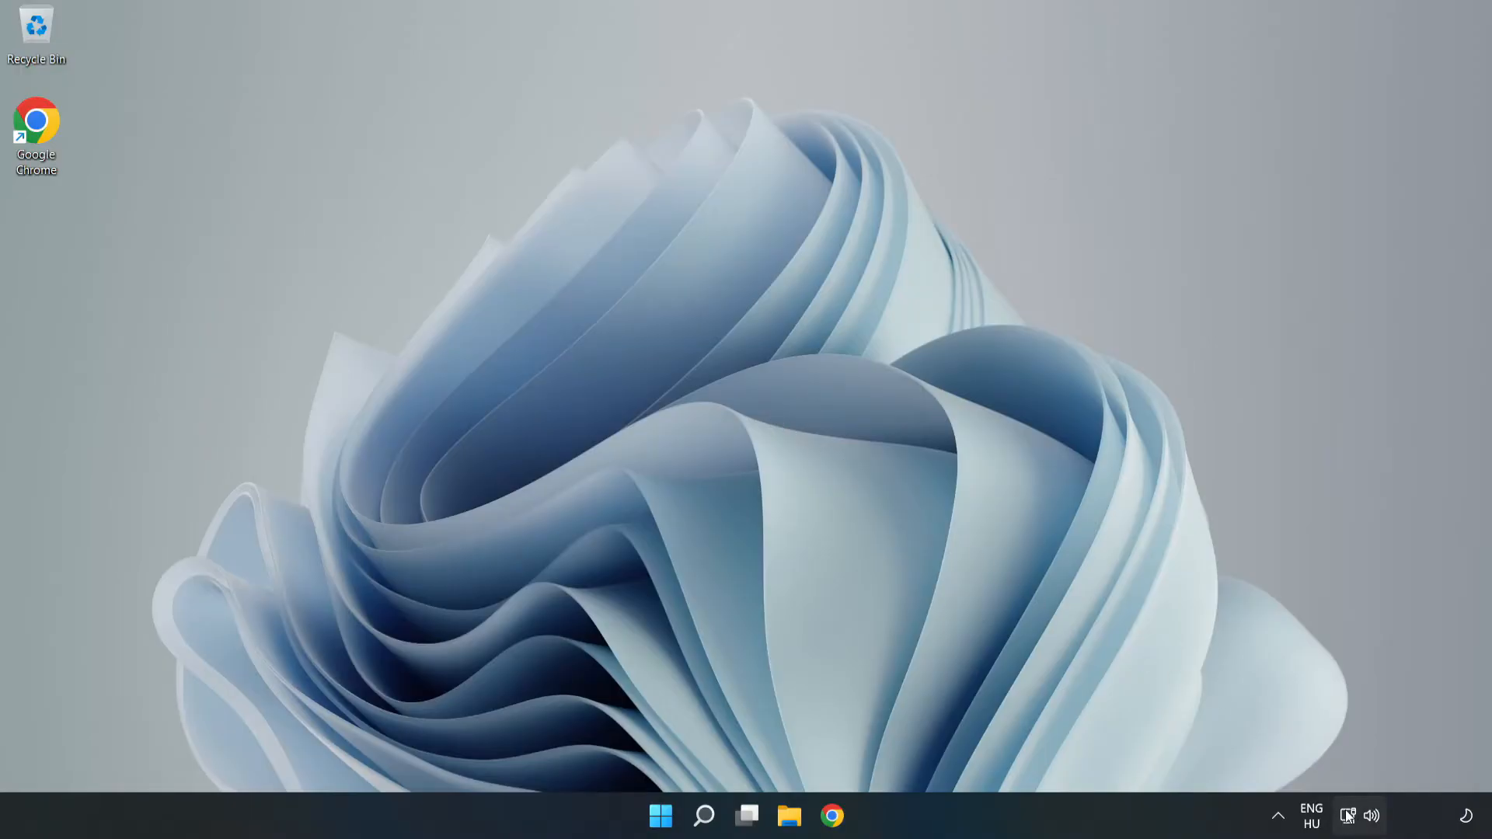
pyautogui.moveTo(1349, 815)
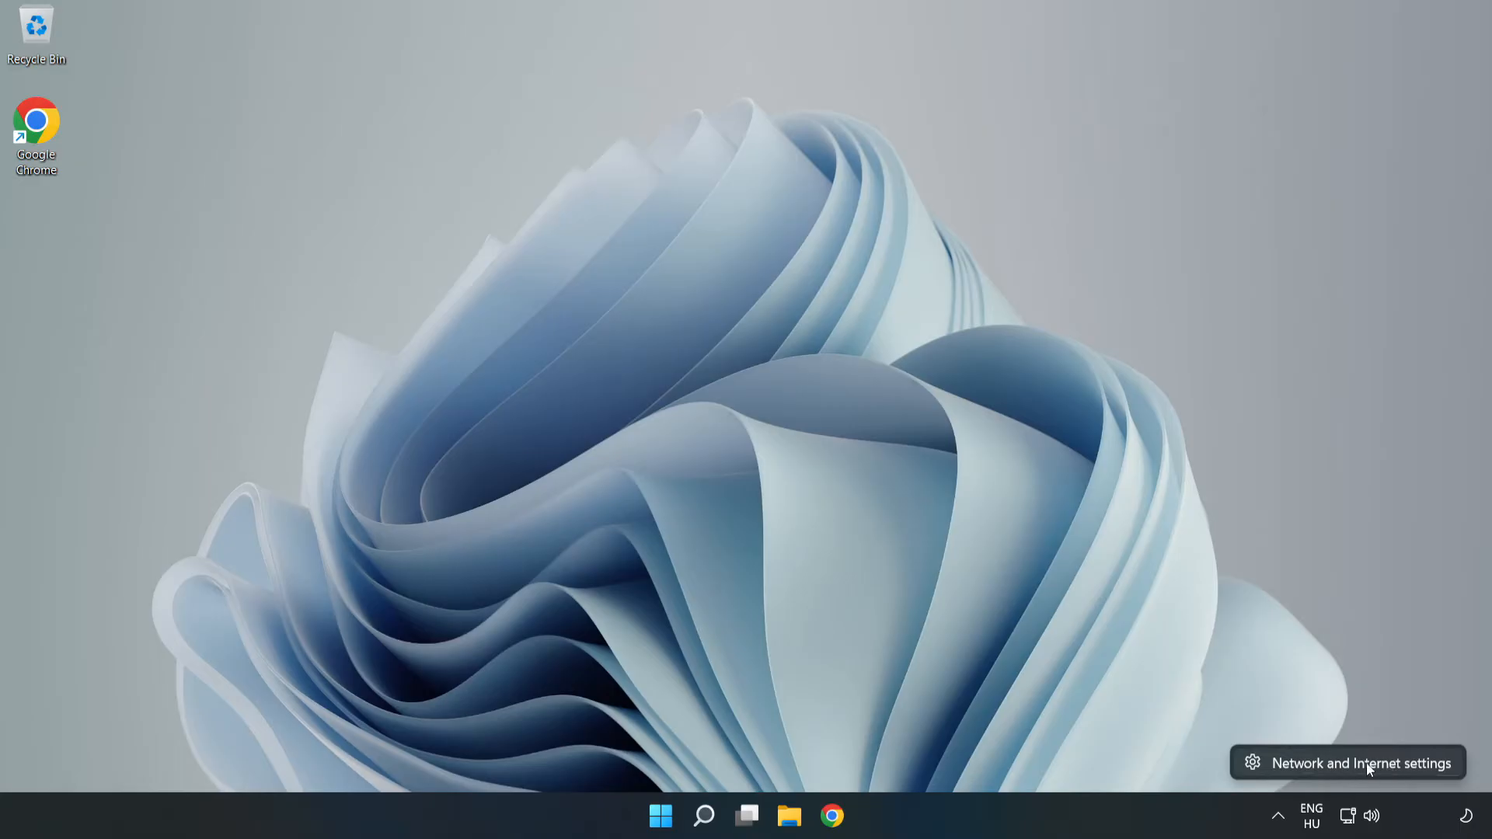
# Reopen Network & internet settings from the network tray icon.
pyautogui.click(1362, 761)
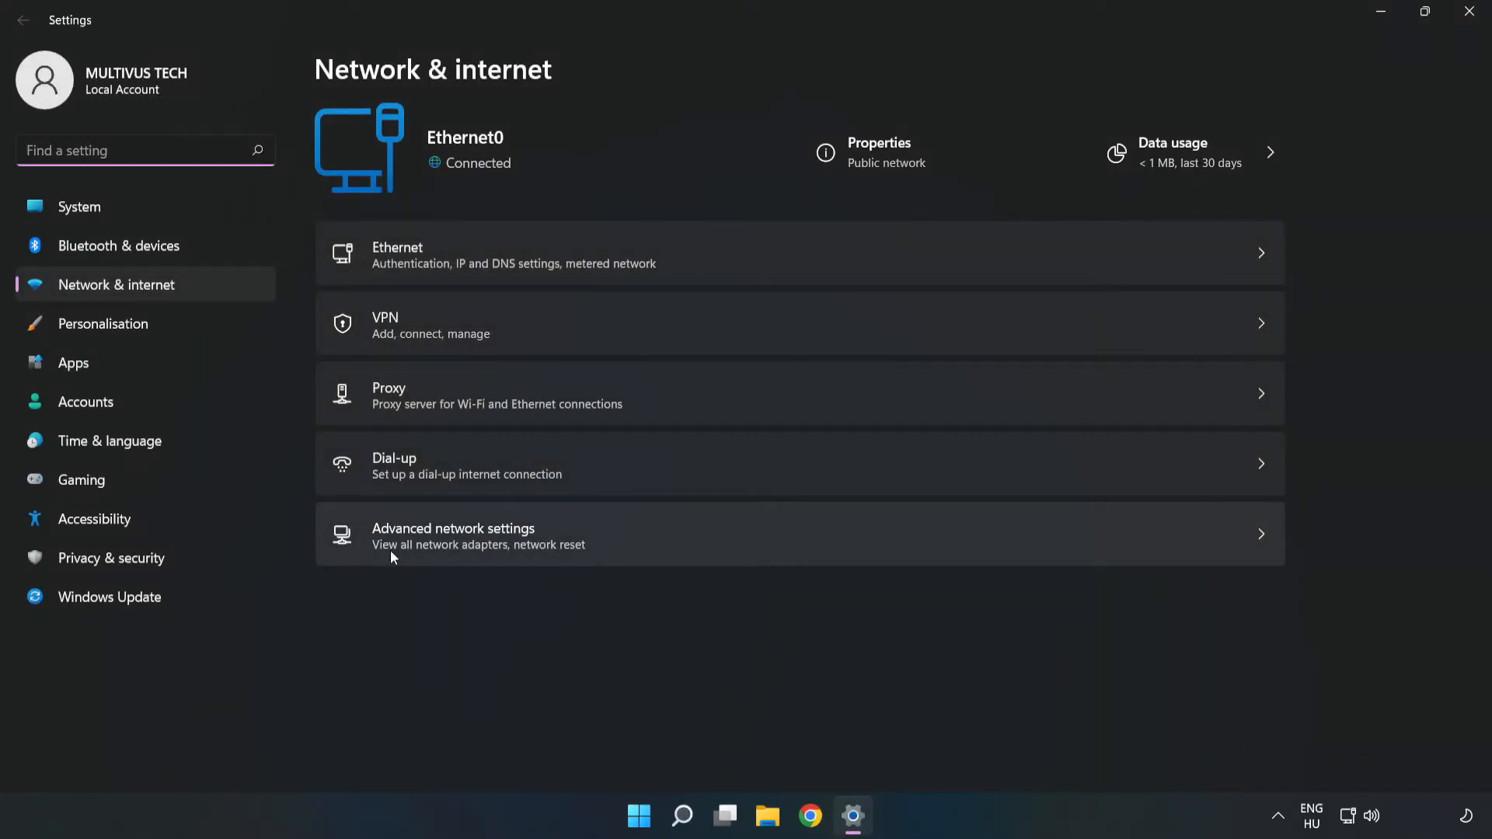
pyautogui.moveTo(690, 550)
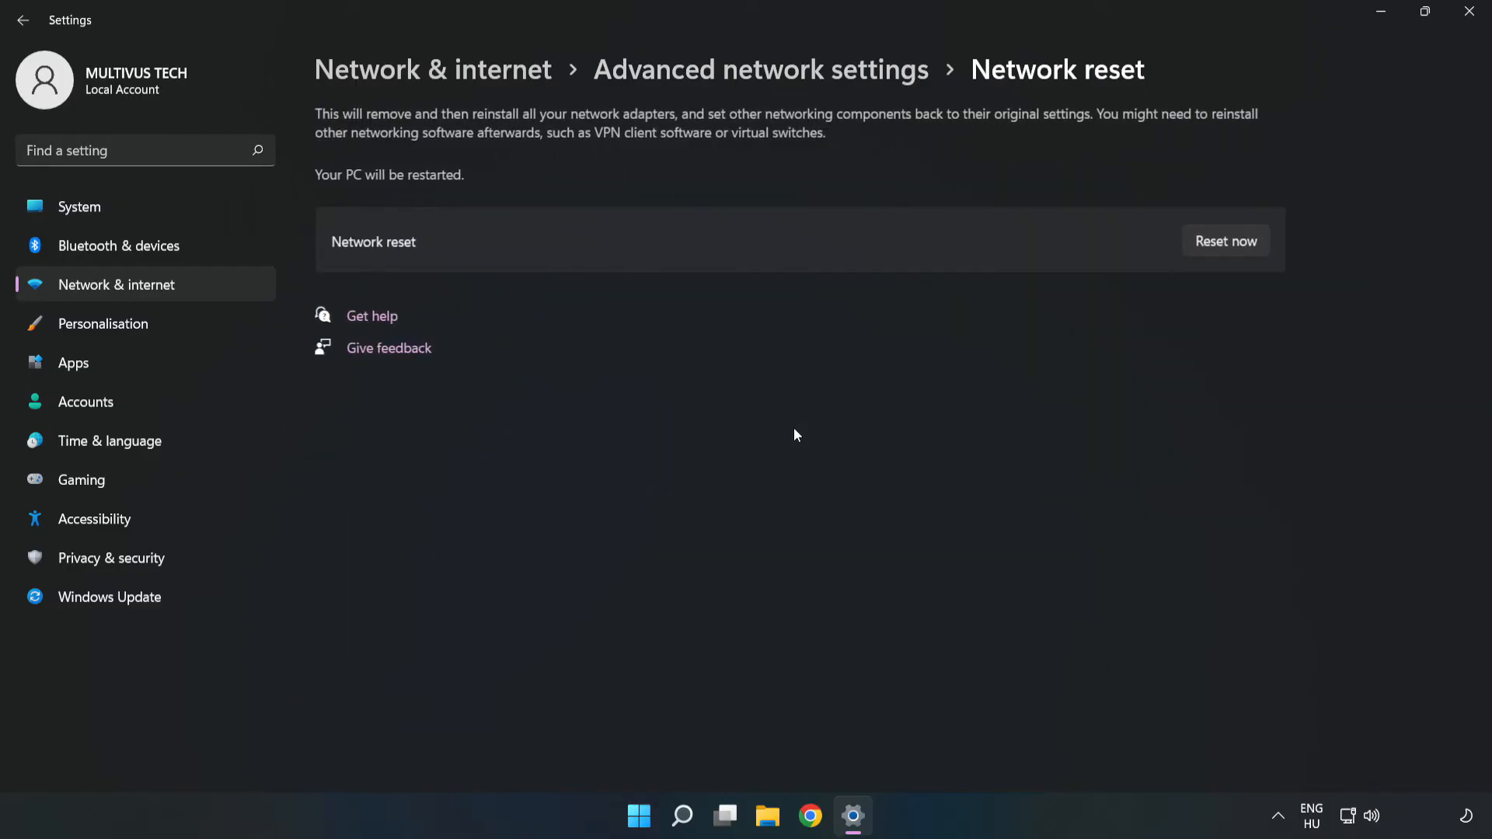
pyautogui.moveTo(906, 241)
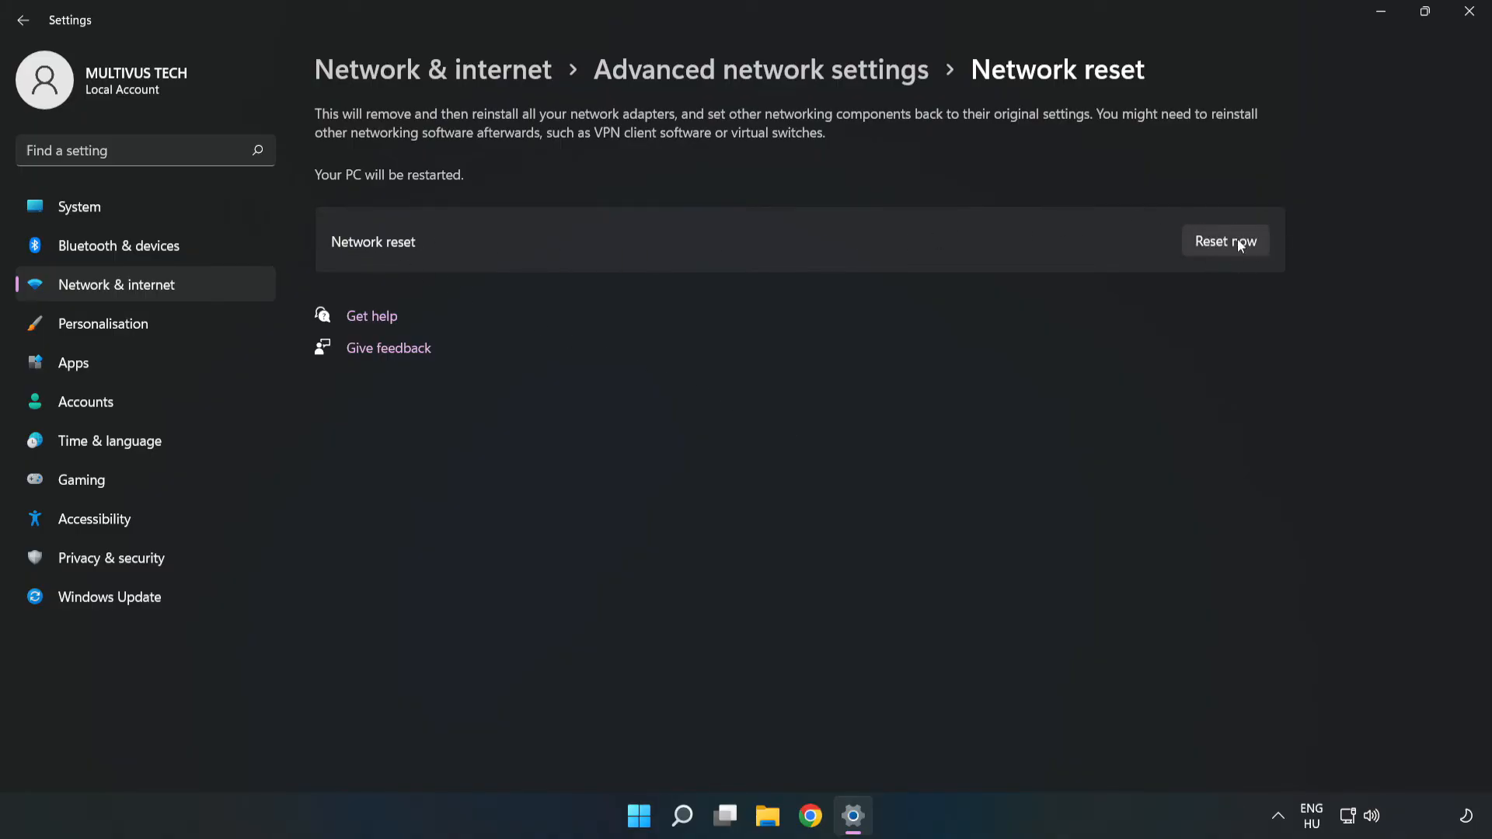
# Run the network reset, confirm it, dismiss the sign-out notice and close Settings.
pyautogui.click(1226, 239)
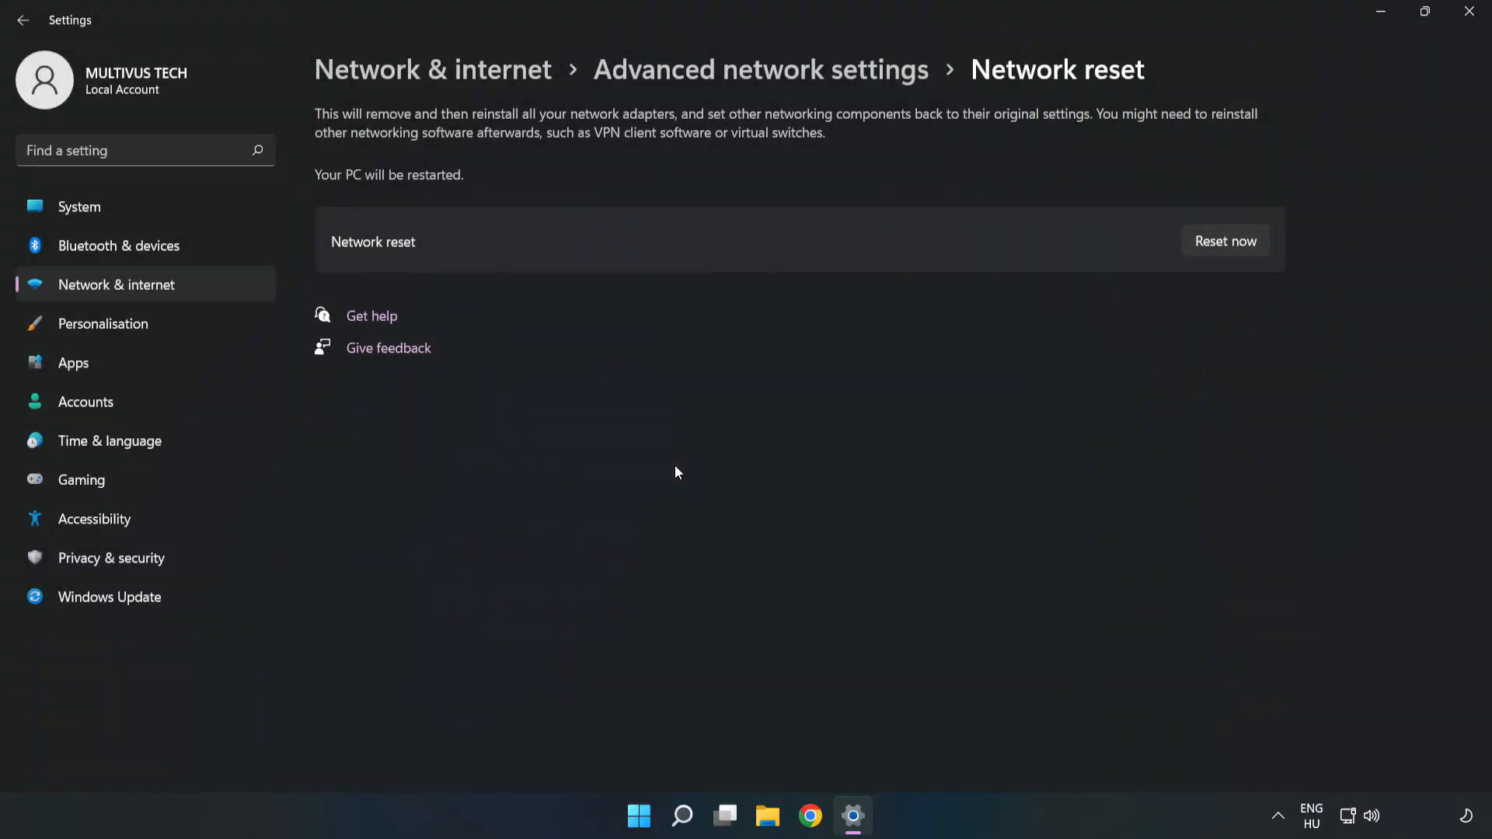
pyautogui.click(1225, 241)
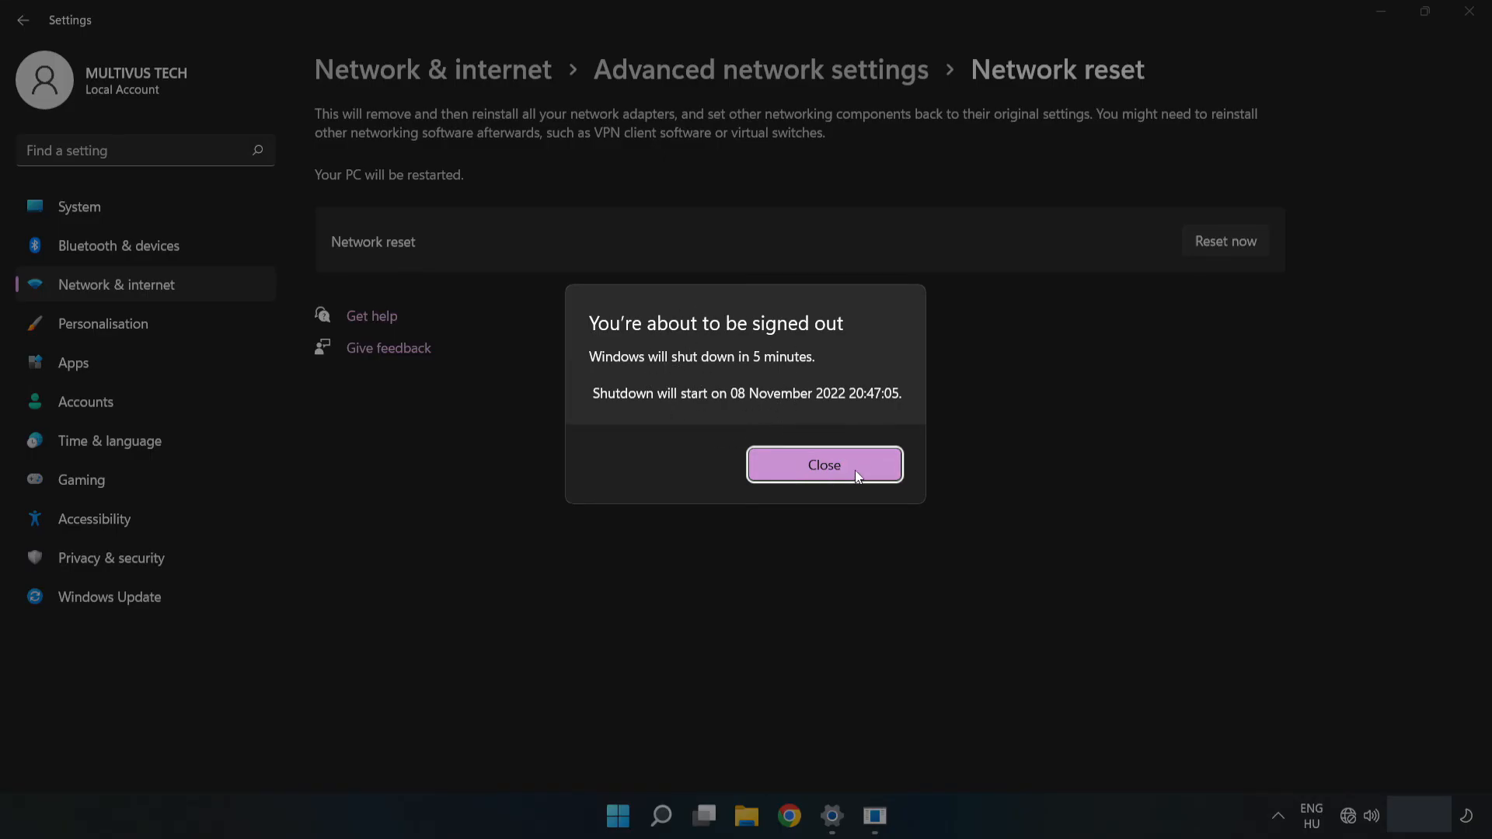
pyautogui.click(824, 464)
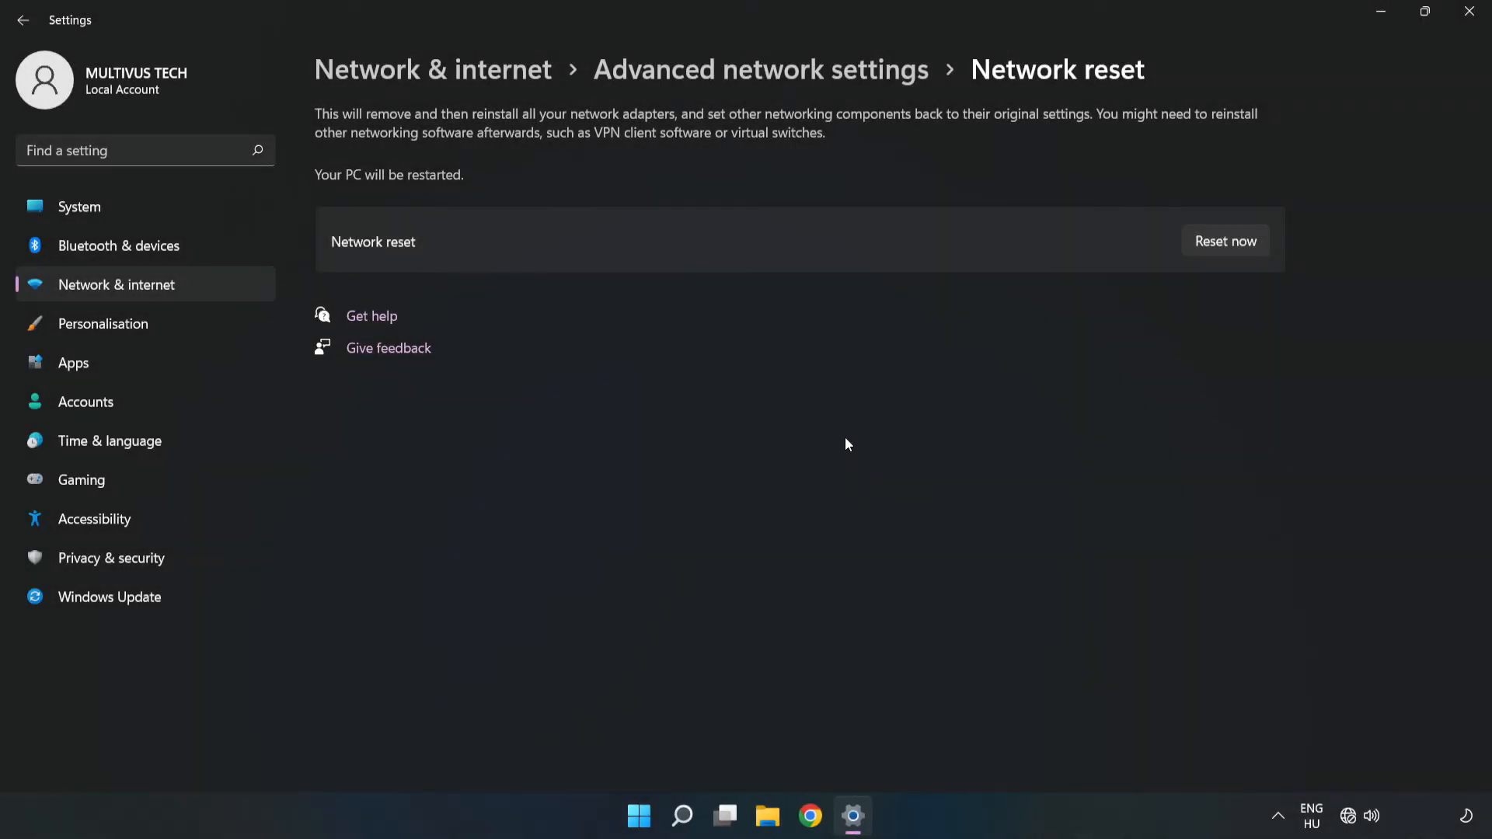
pyautogui.moveTo(1467, 13)
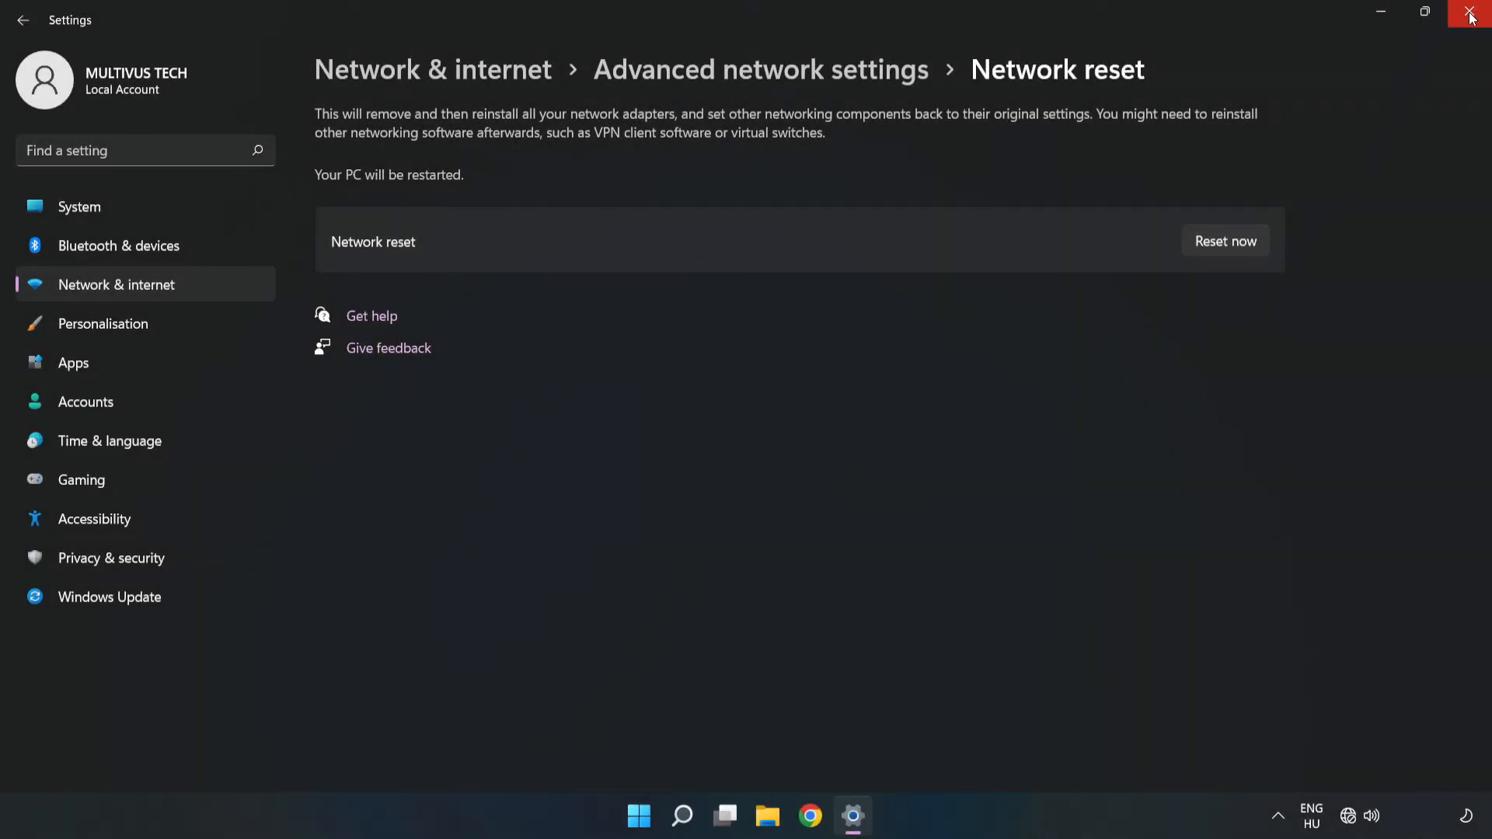
pyautogui.click(1470, 14)
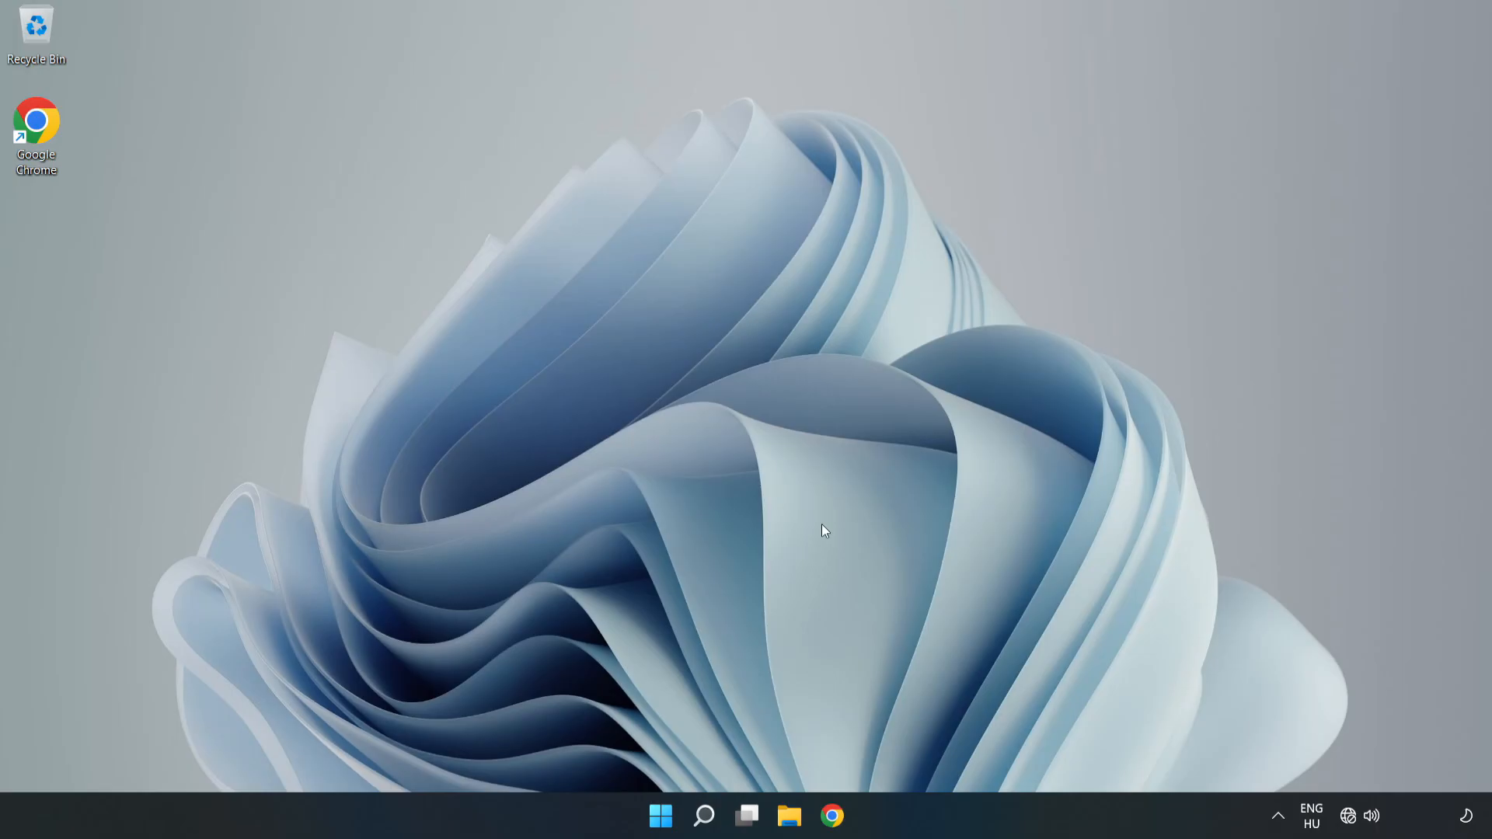
# Show the Start menu power options to restart the PC.
pyautogui.click(659, 815)
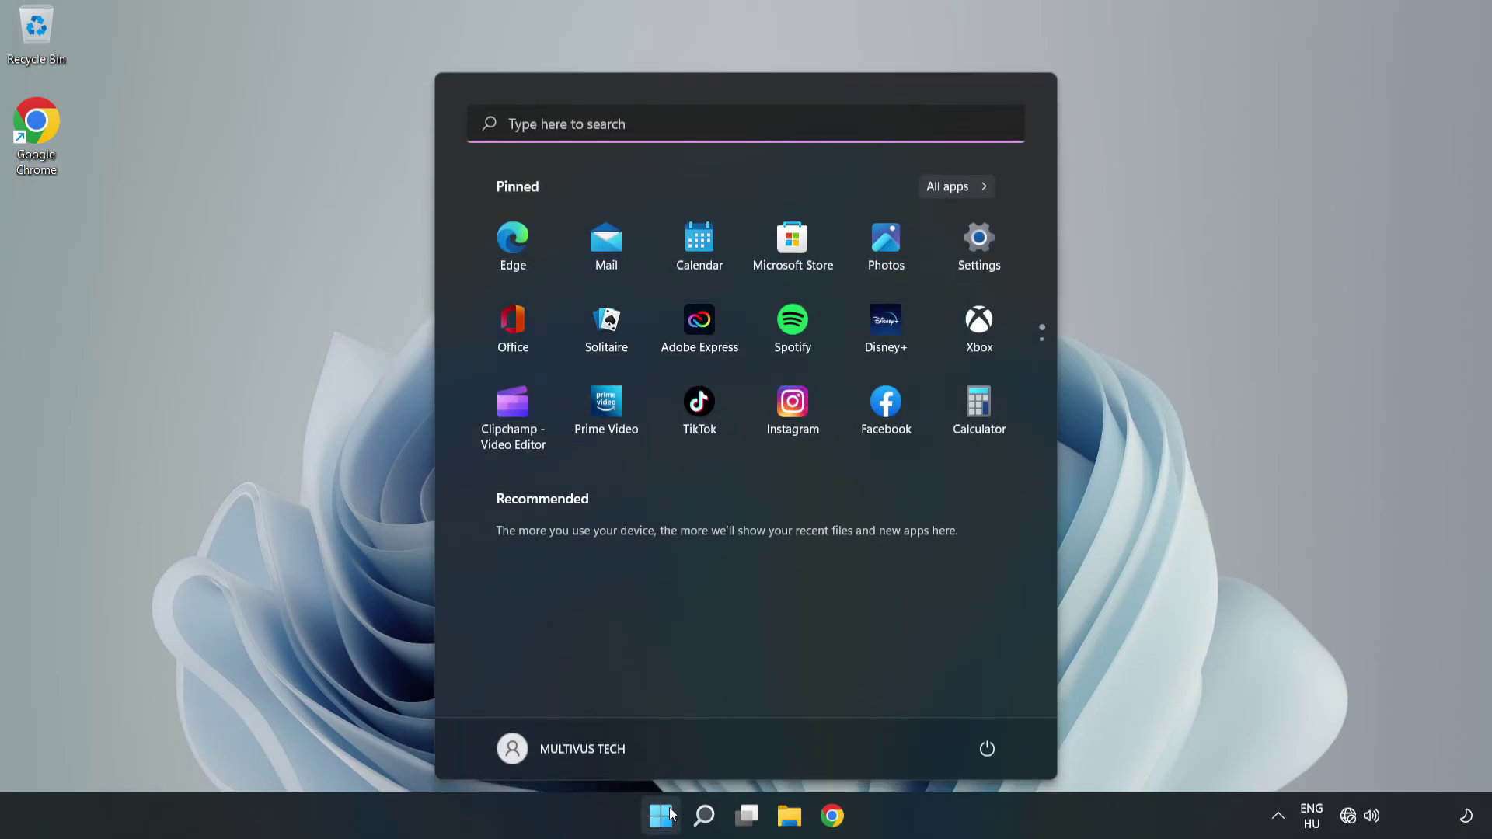
pyautogui.click(986, 748)
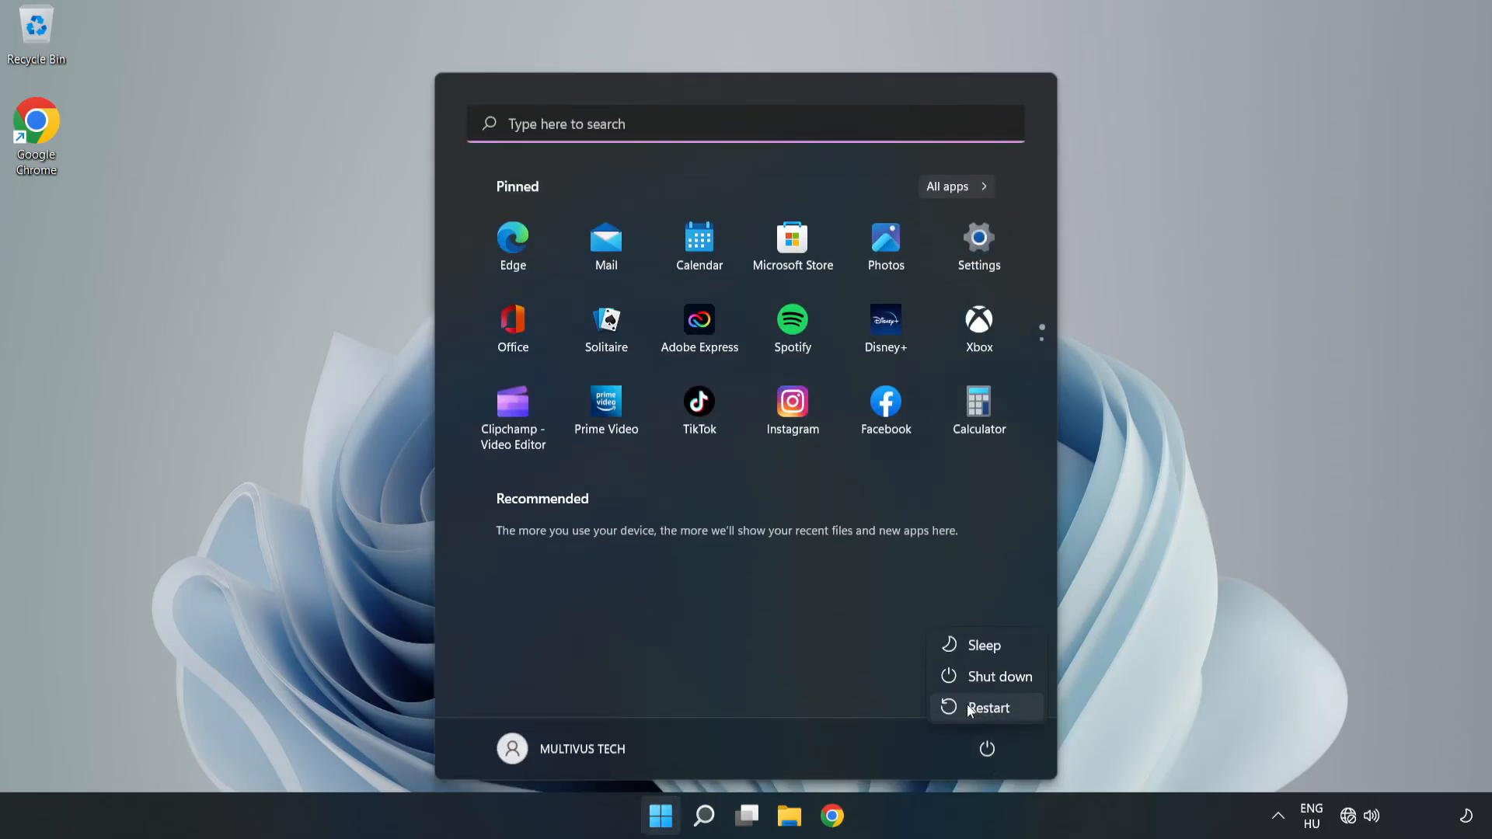
pyautogui.moveTo(990, 713)
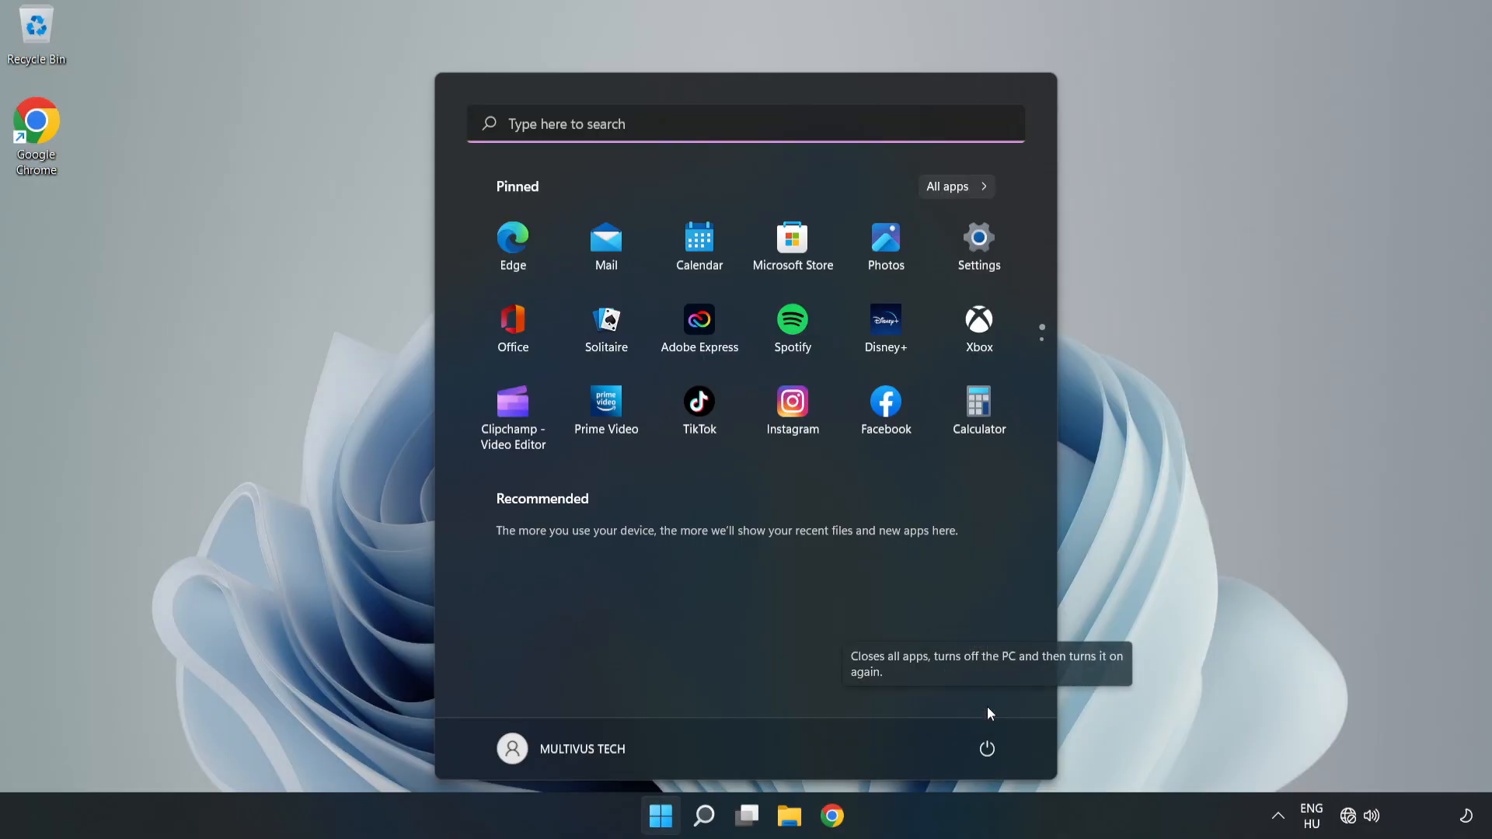